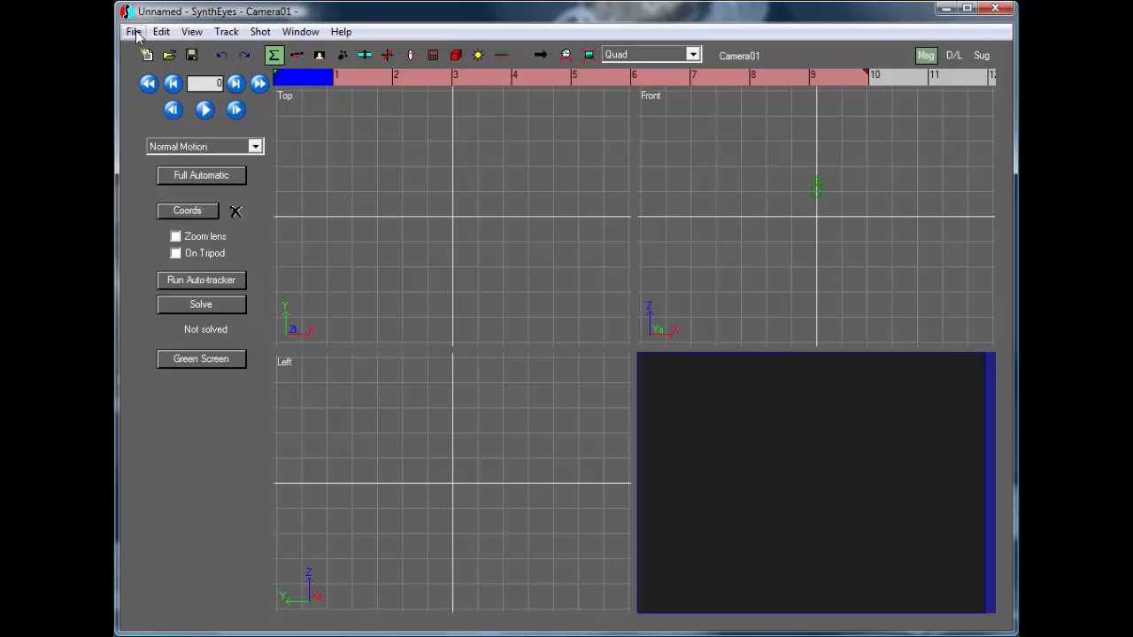
Open apollo16overview.ifl from Shots\NASA as a new single-frame shot and accept its settings.
click(133, 31)
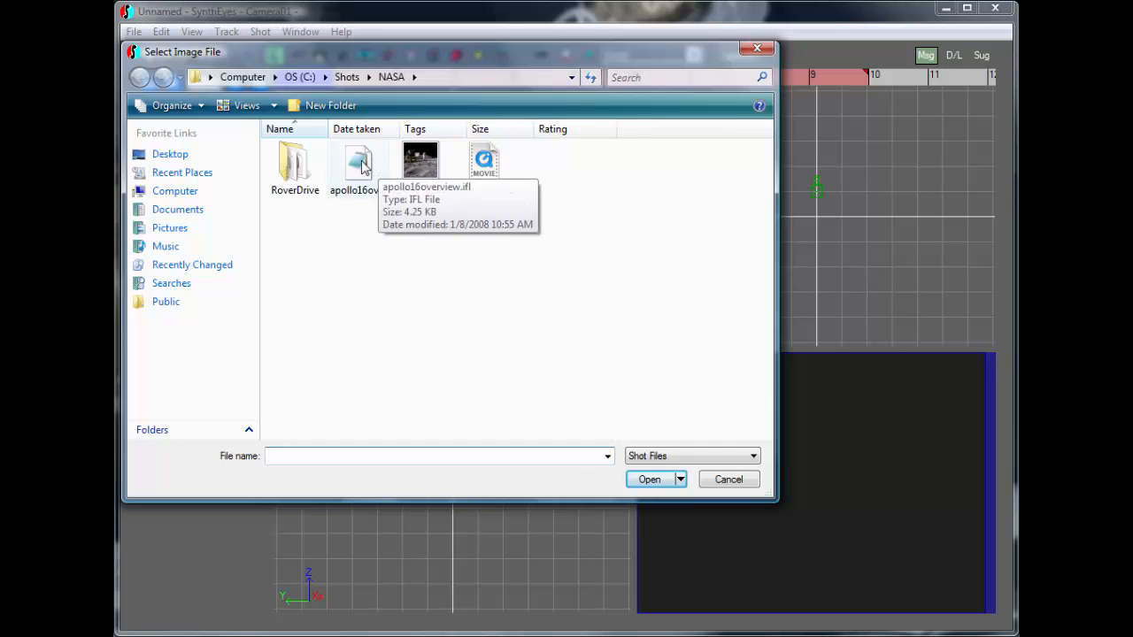
click(728, 479)
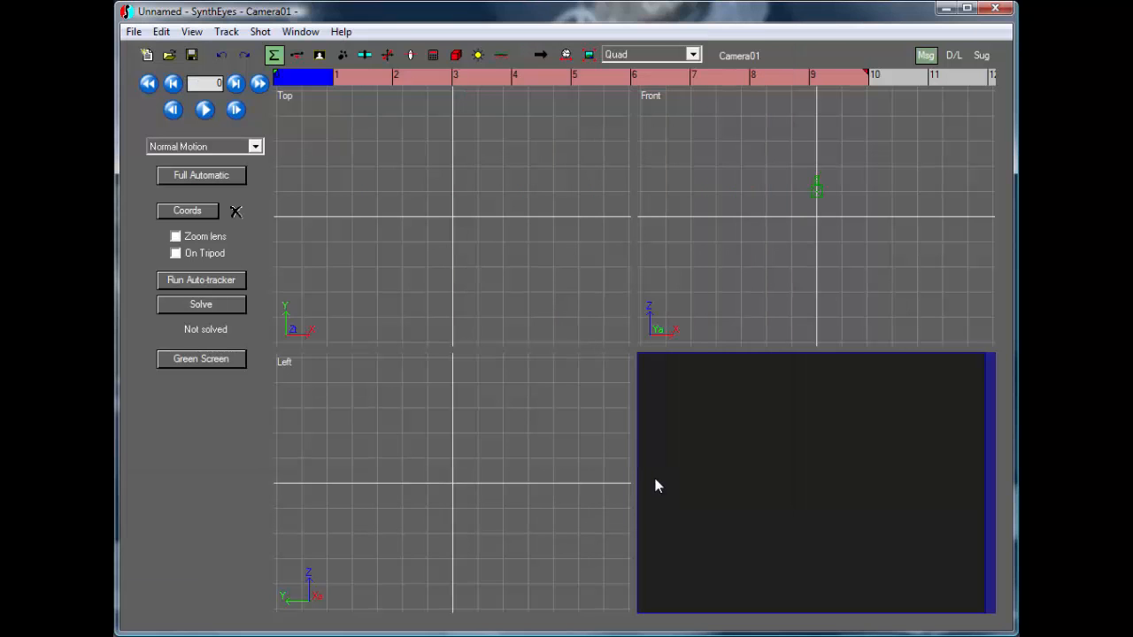
mouse_move(695, 269)
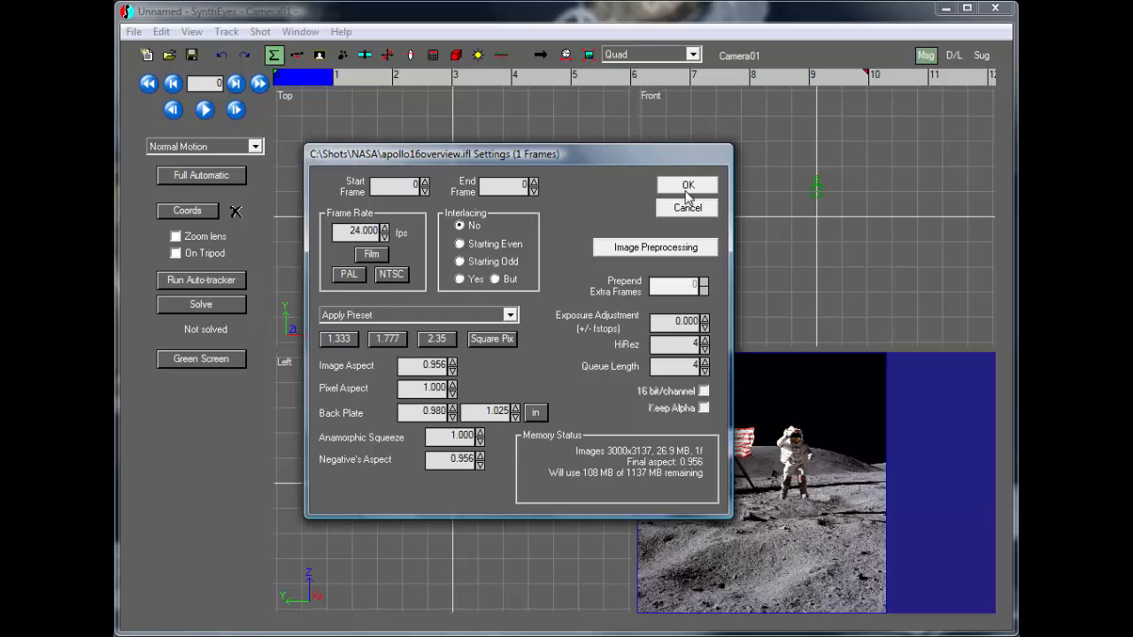
click(687, 185)
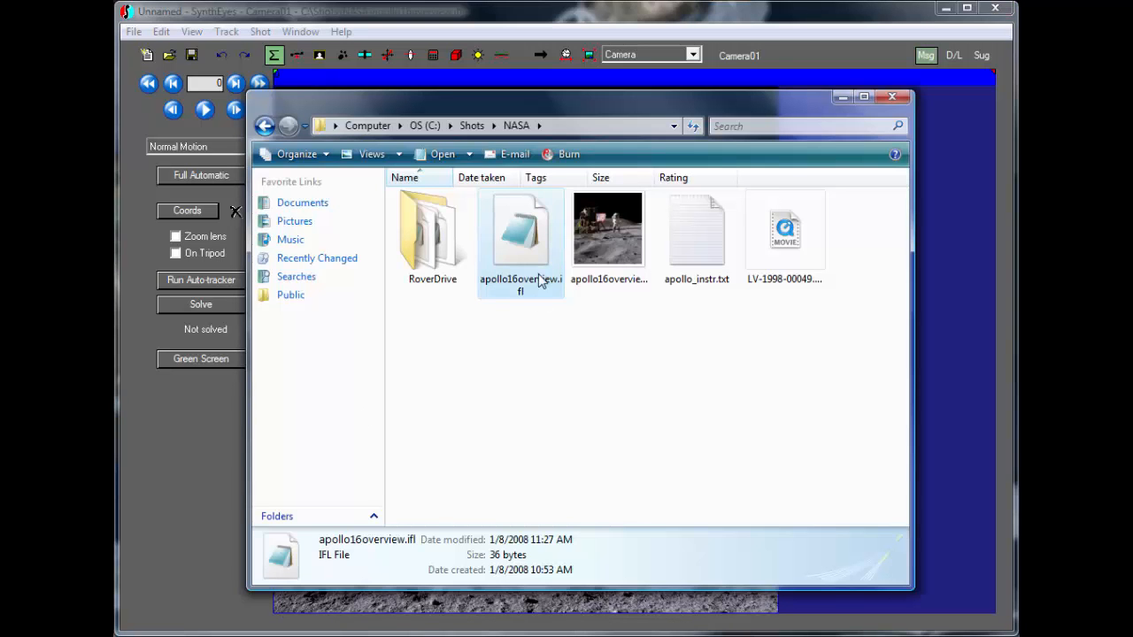
mouse_move(517, 232)
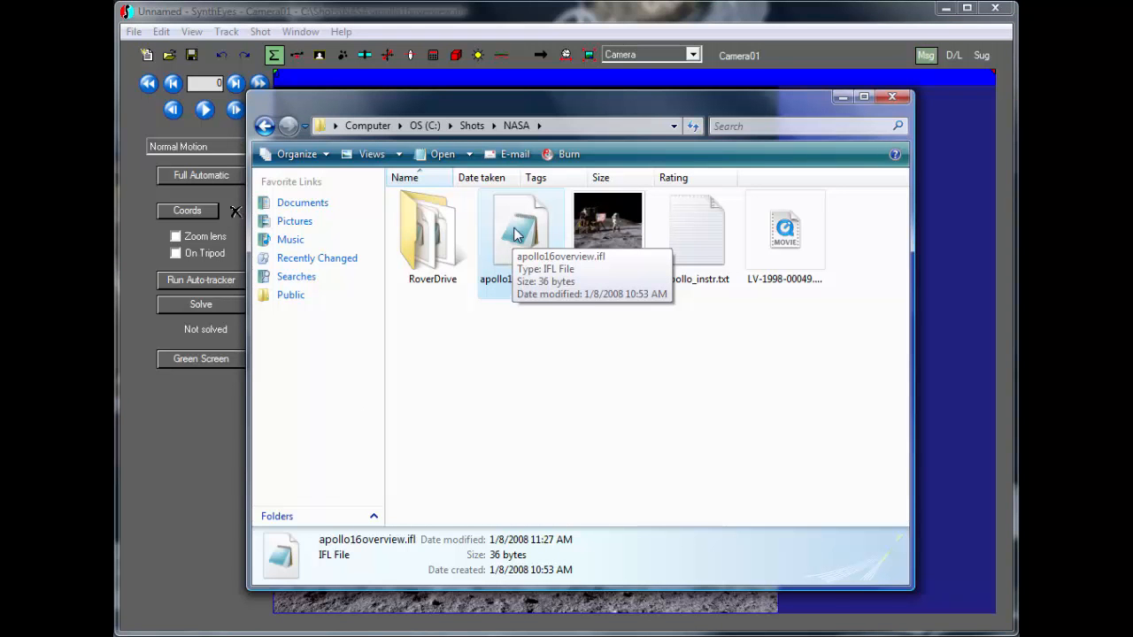
Edit apollo16overview.ifl in Notepad to repeat the jpg path on many lines and save.
double_click(520, 226)
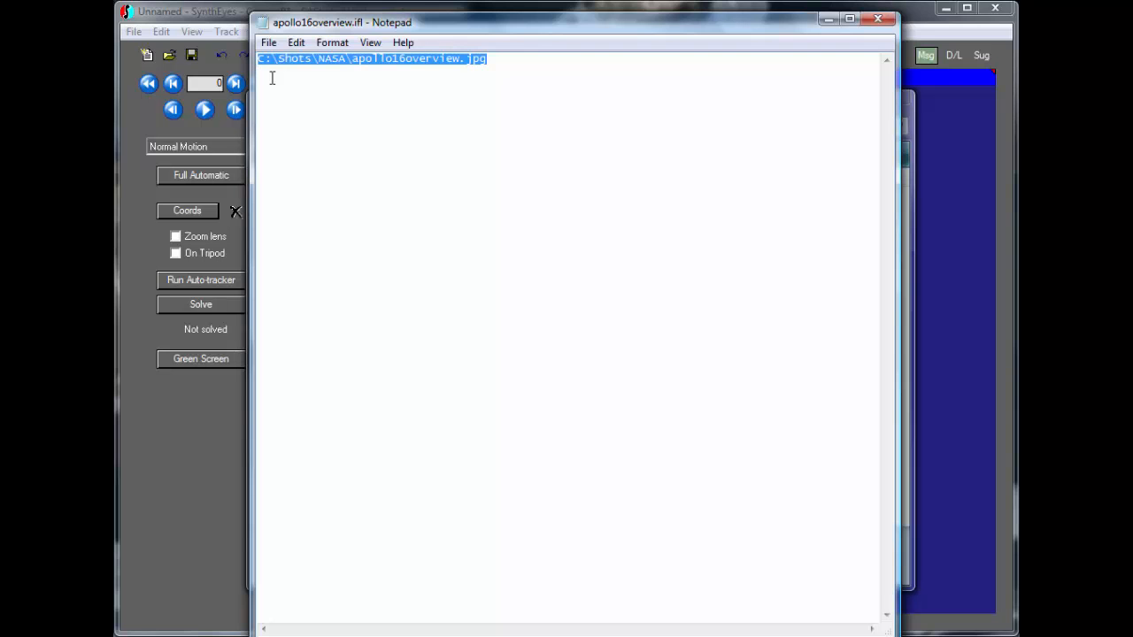
mouse_move(305, 79)
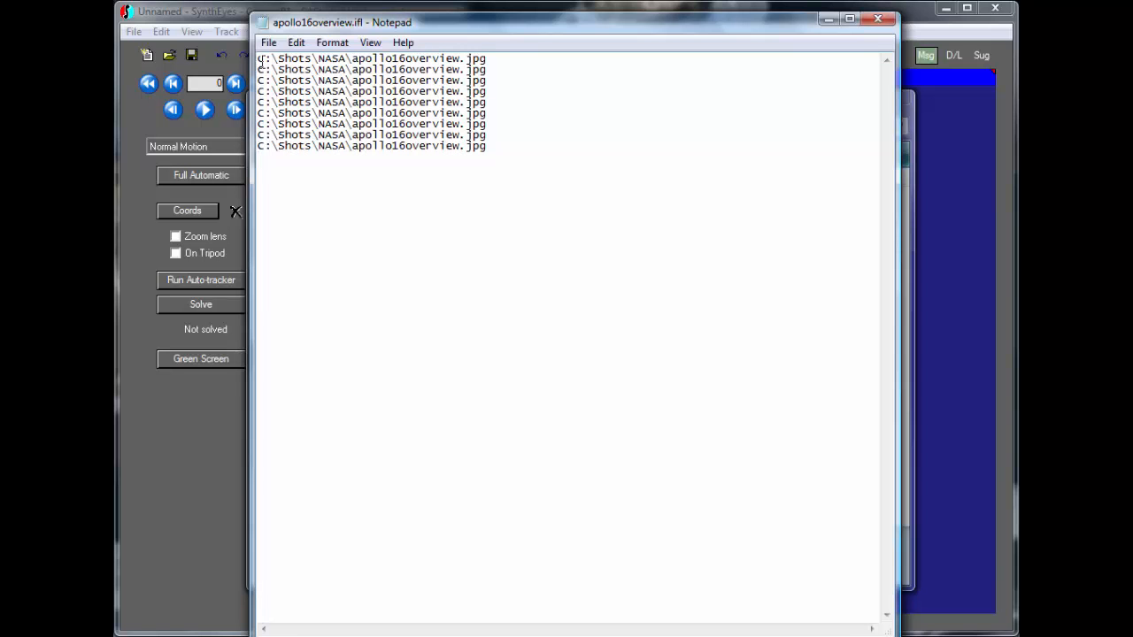
key(ctrl+a)
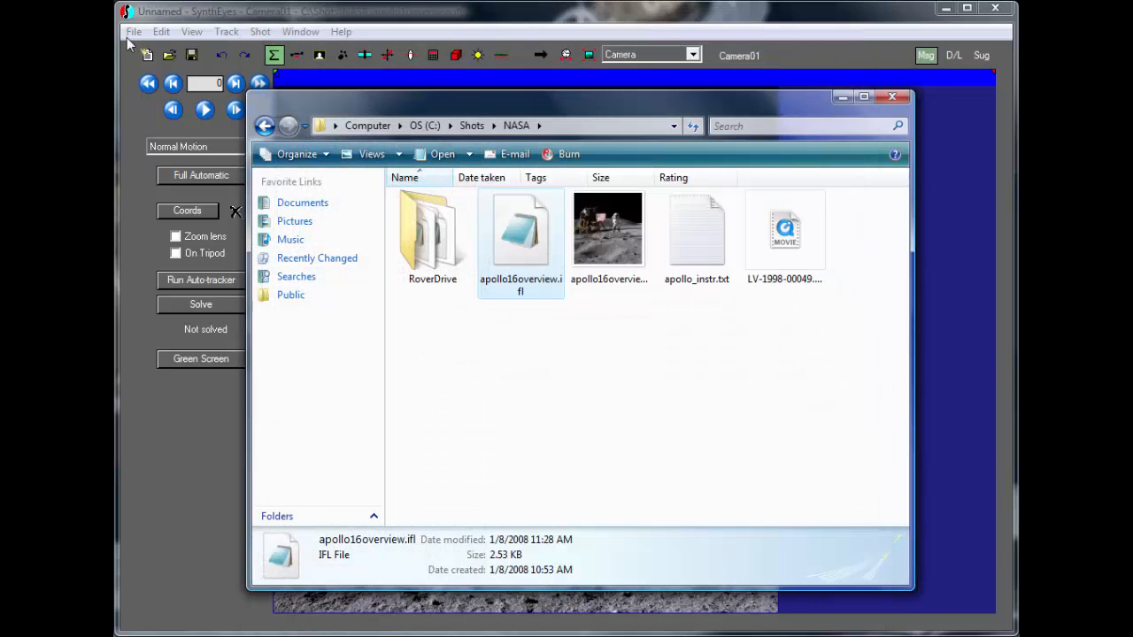
Reopen the edited apollo16overview.ifl as a new shot and accept the 72-frame settings.
click(133, 31)
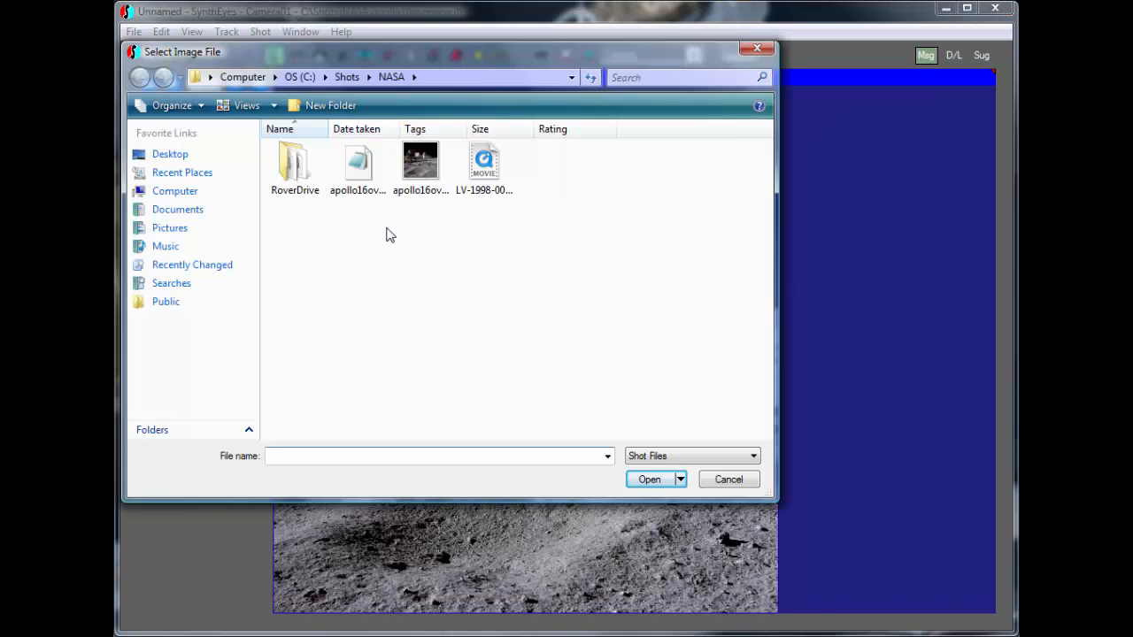
double_click(420, 160)
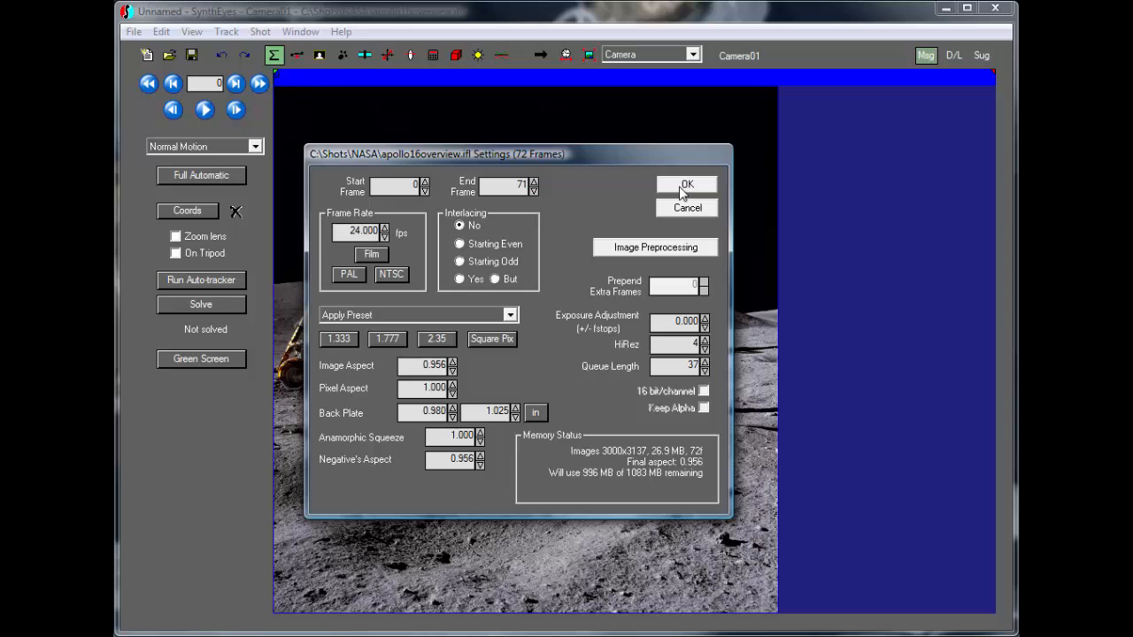
click(687, 184)
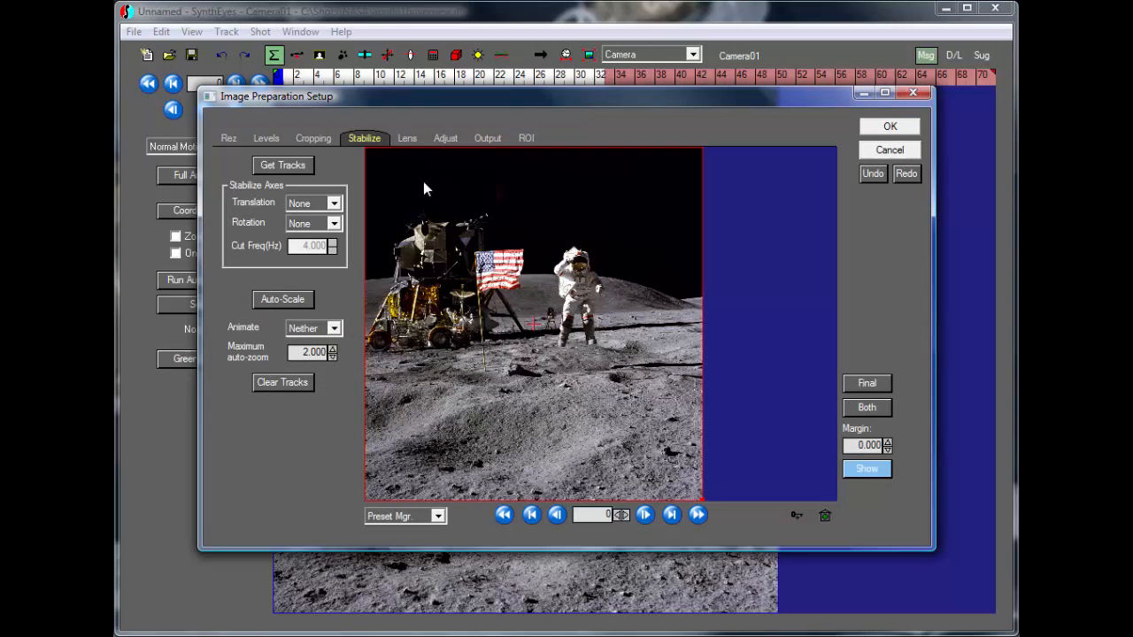
mouse_move(400, 218)
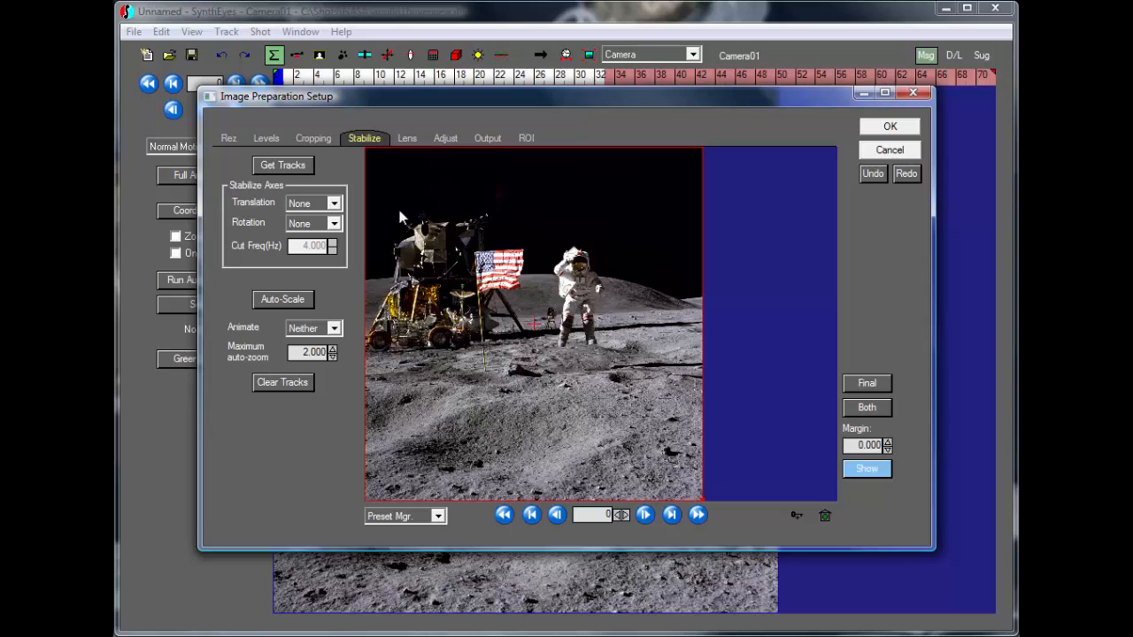
mouse_move(312, 205)
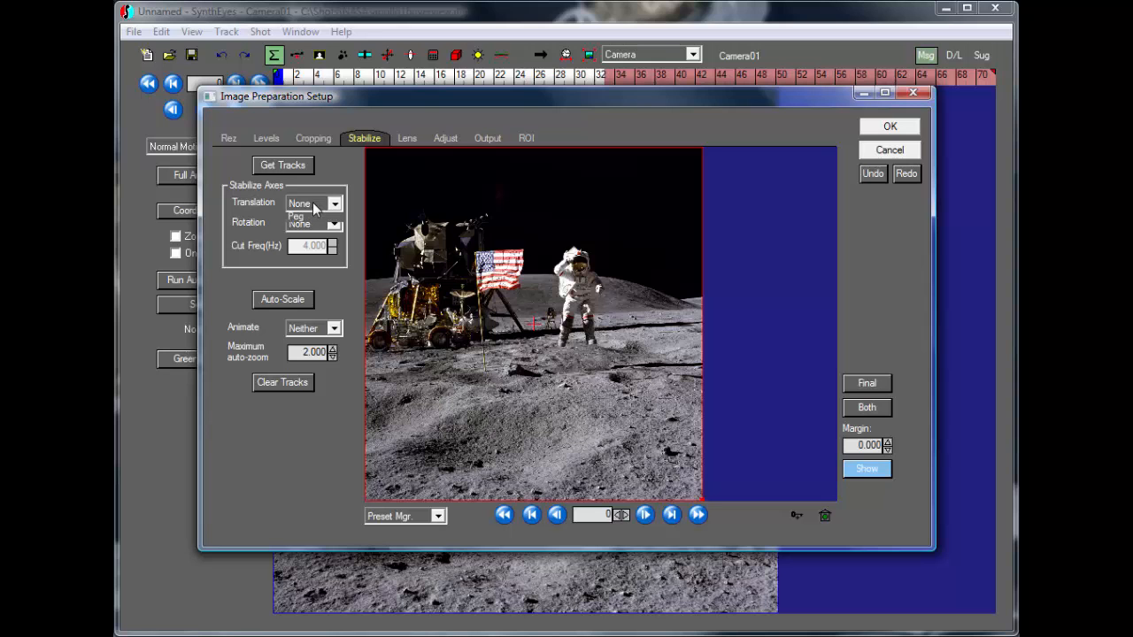
Peg stabilization translation and set DownRez to By 1/4, accepting the cache flush.
click(297, 216)
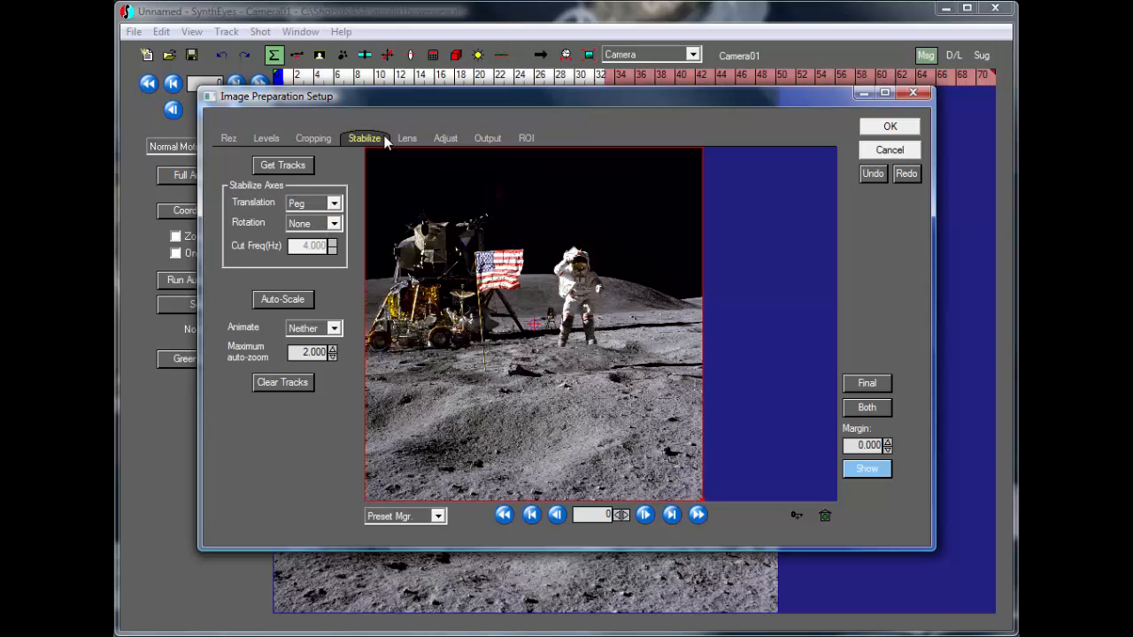
mouse_move(229, 143)
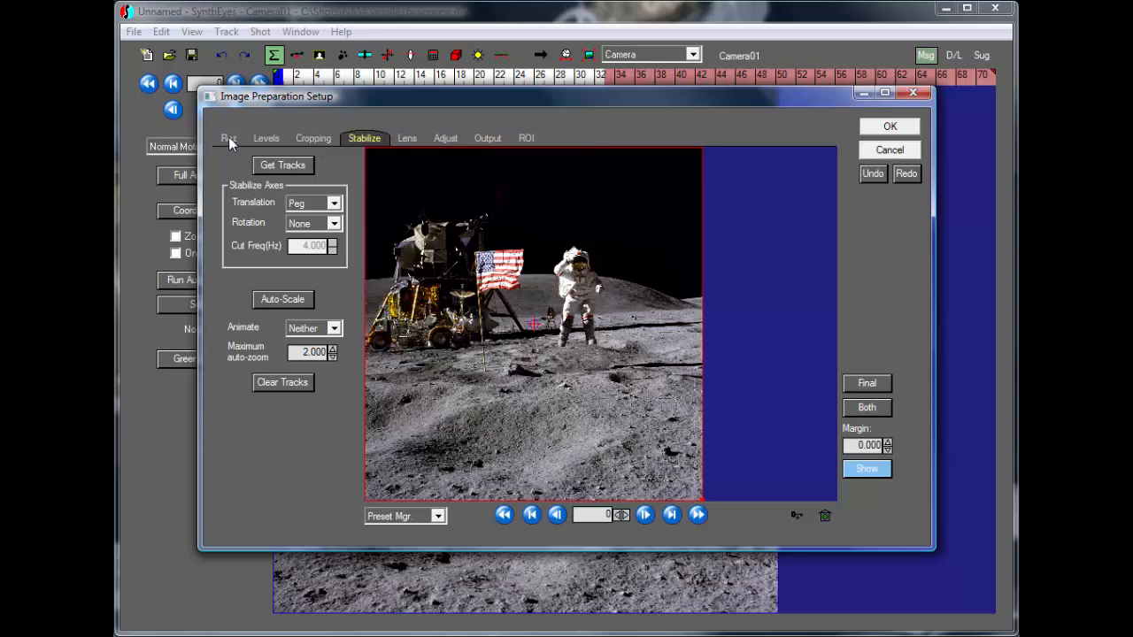
click(229, 138)
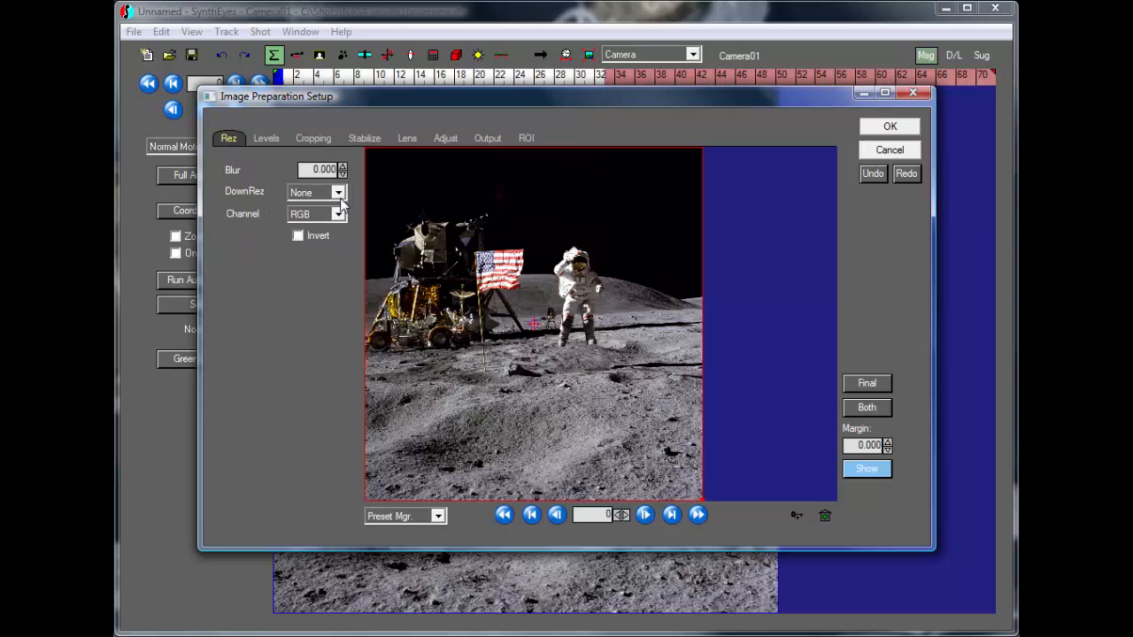
click(338, 192)
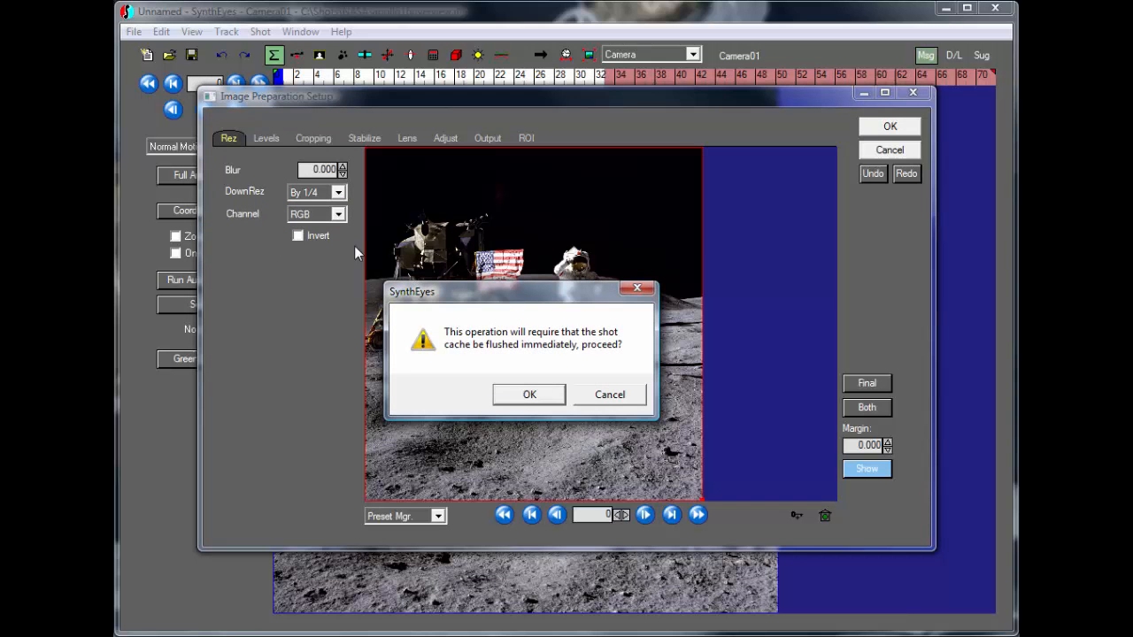
click(528, 394)
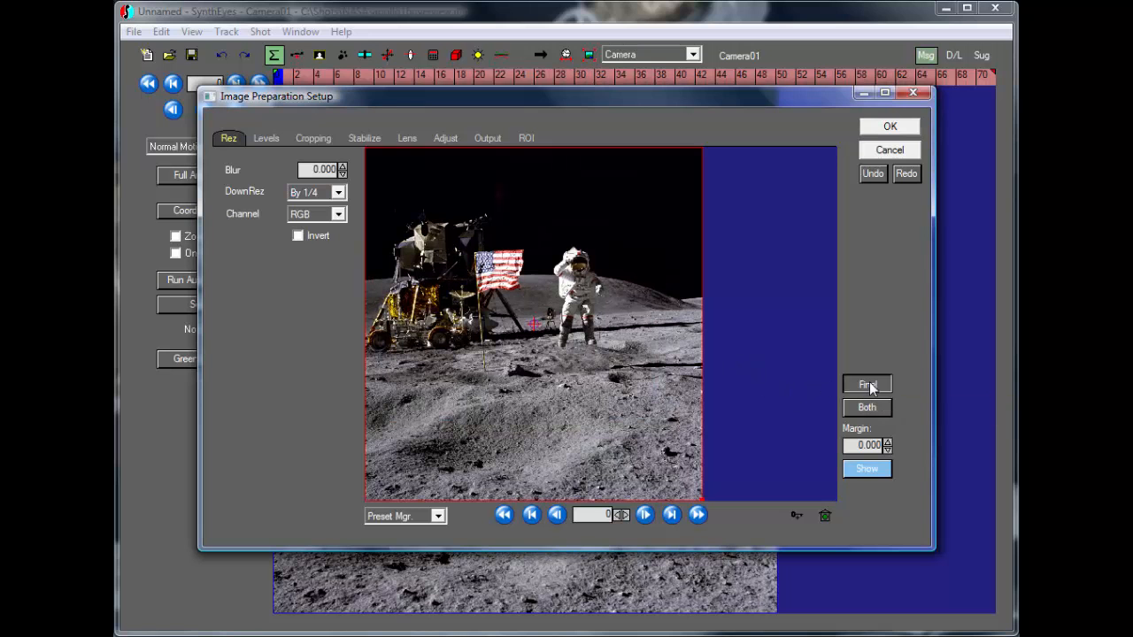
Switch the preview to Padded and review the Adjust and Output settings.
click(866, 384)
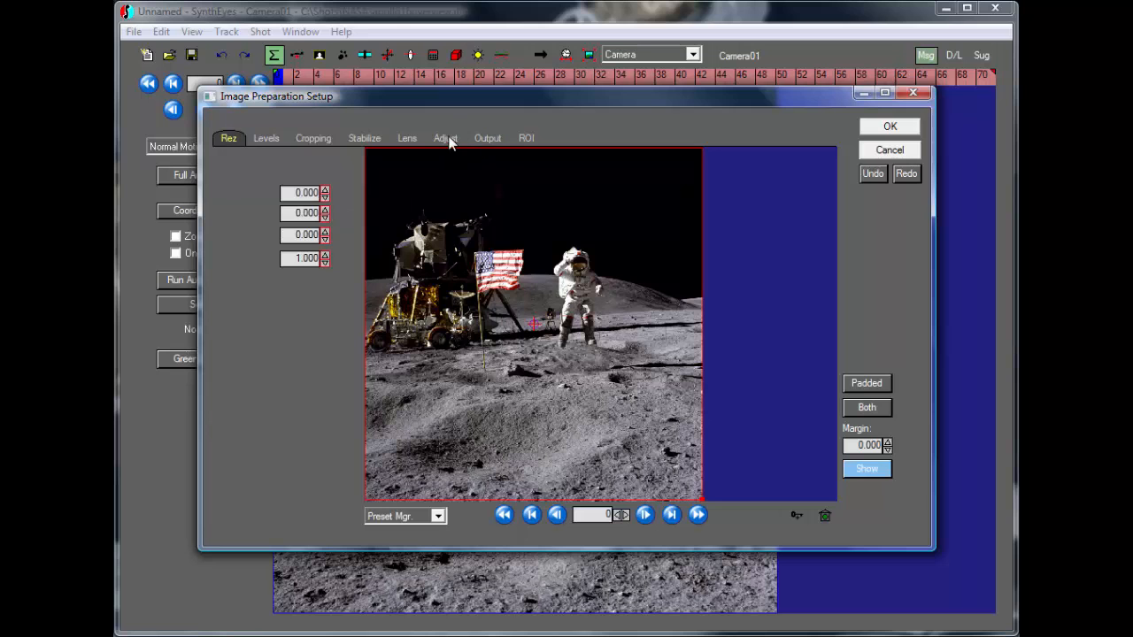
click(445, 138)
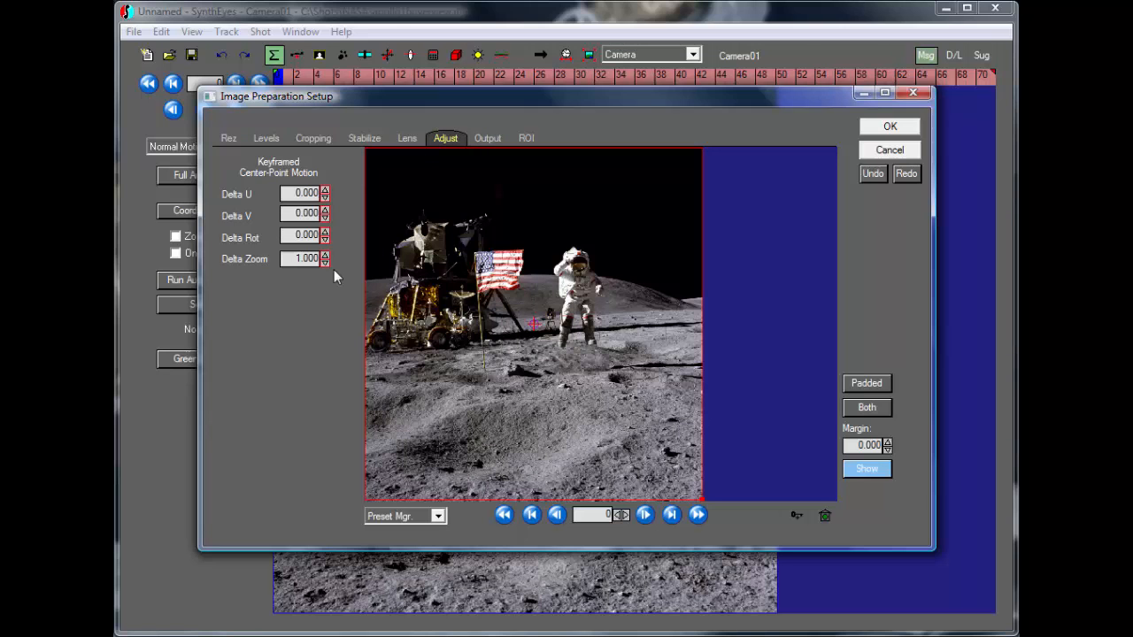
click(487, 138)
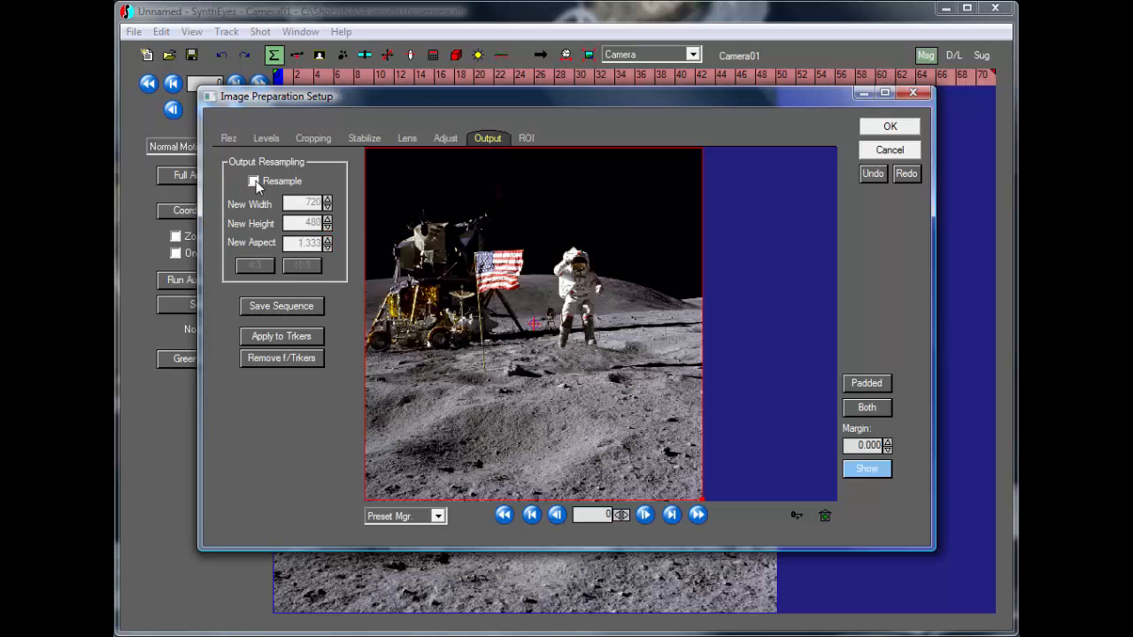
click(254, 180)
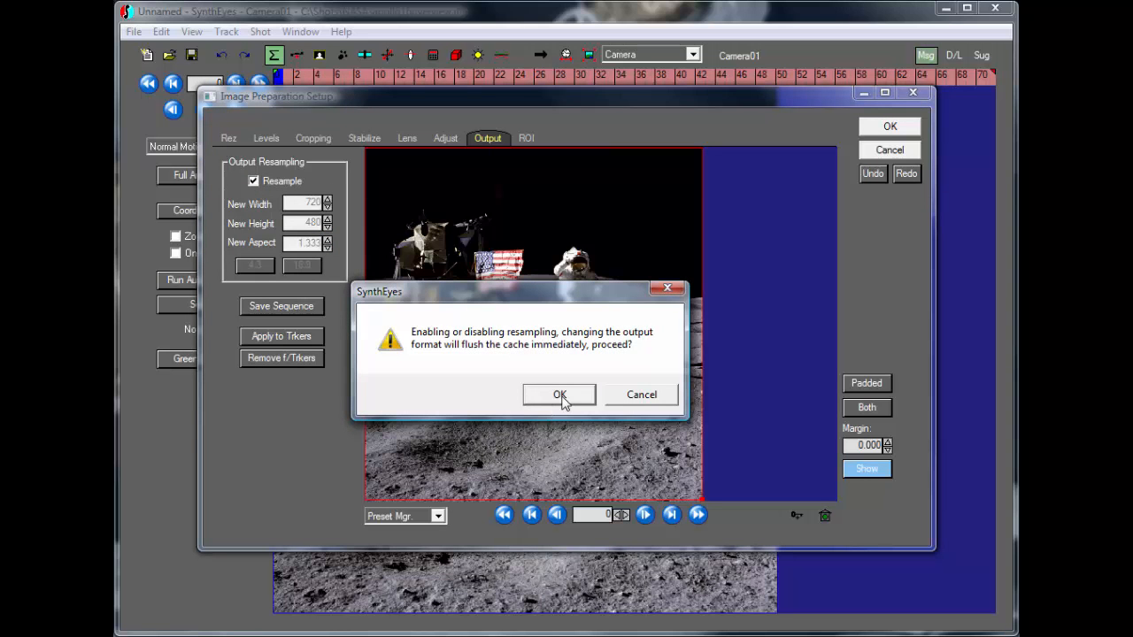
click(559, 394)
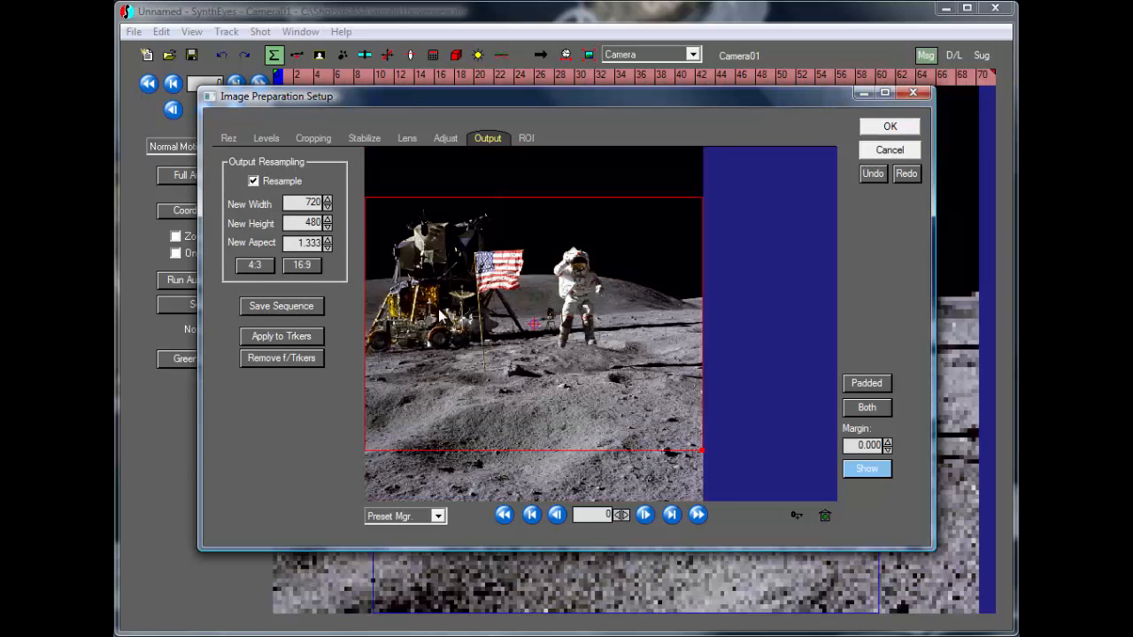
mouse_move(501, 316)
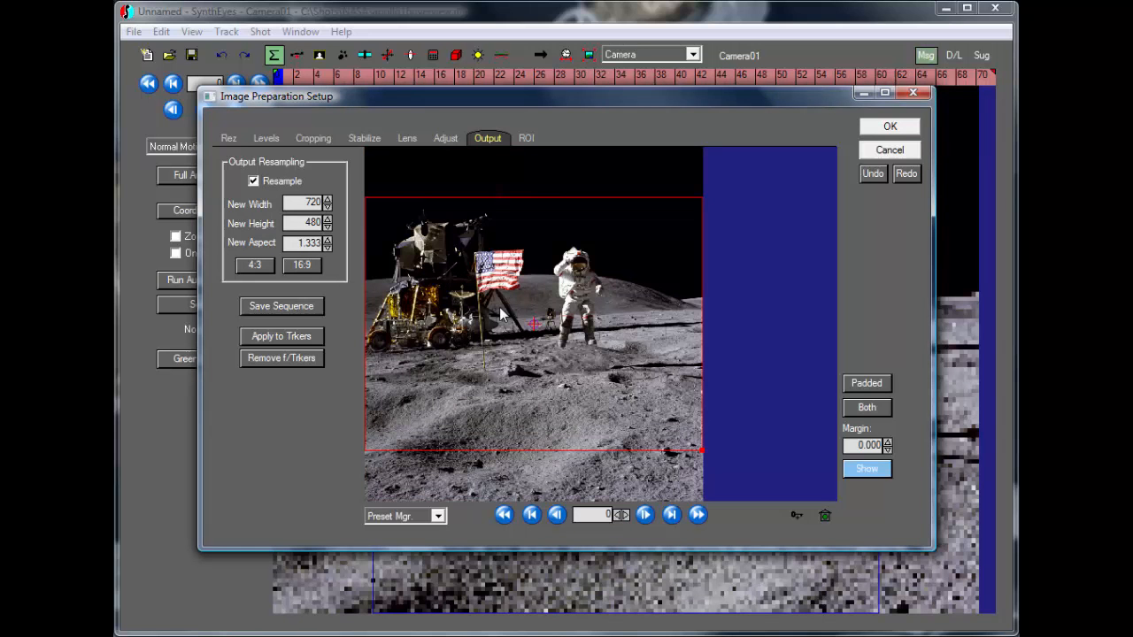
mouse_move(897, 441)
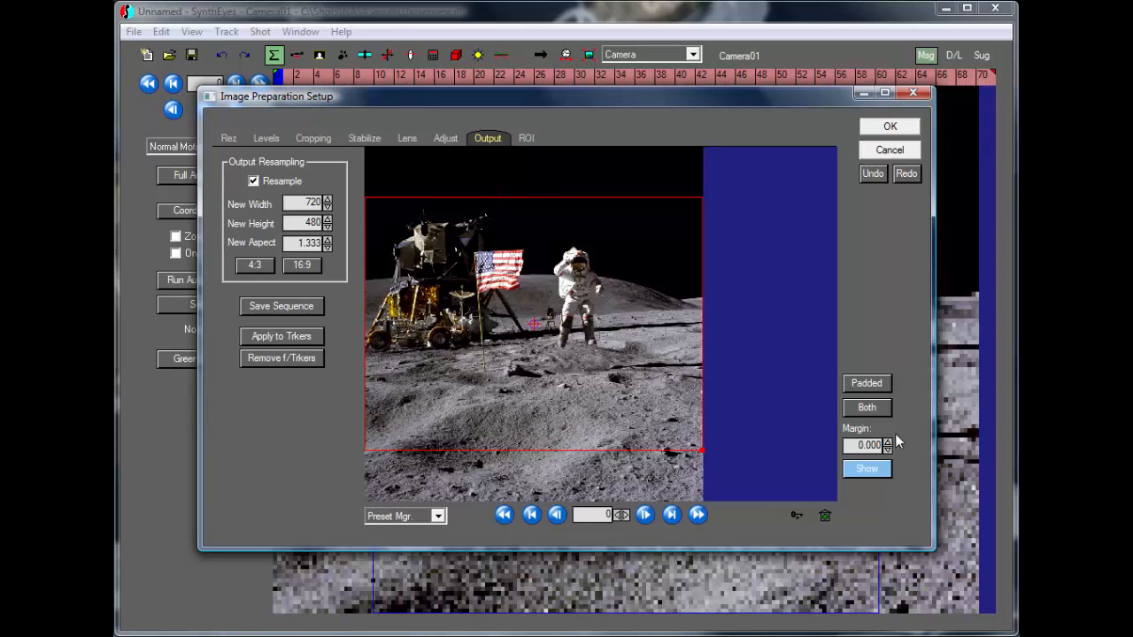
click(866, 383)
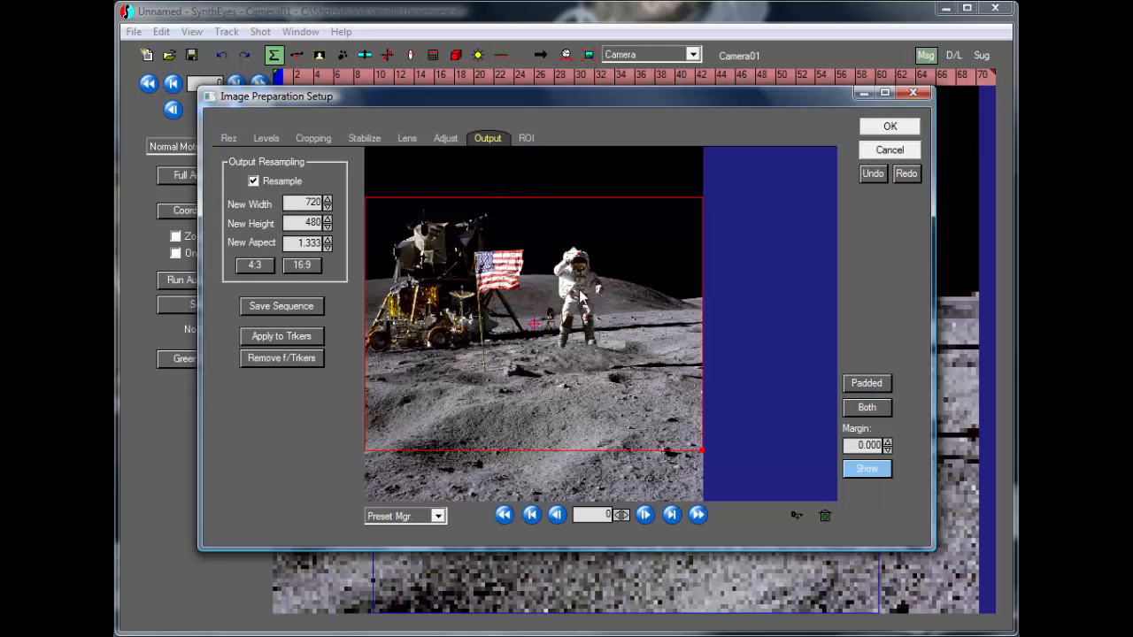
mouse_move(606, 305)
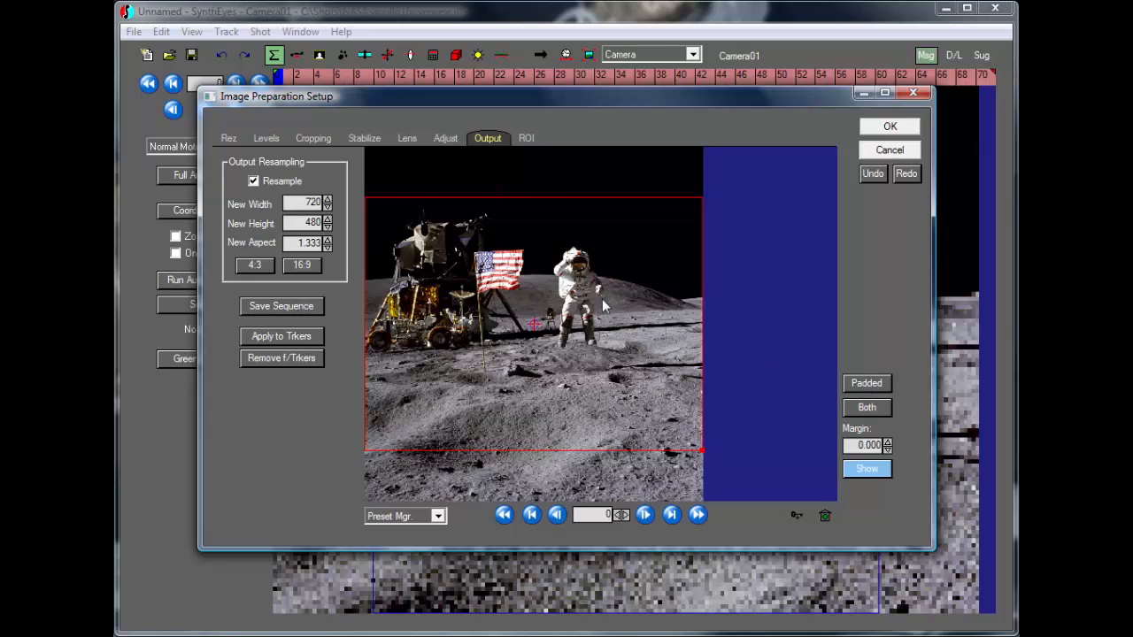
mouse_move(478, 124)
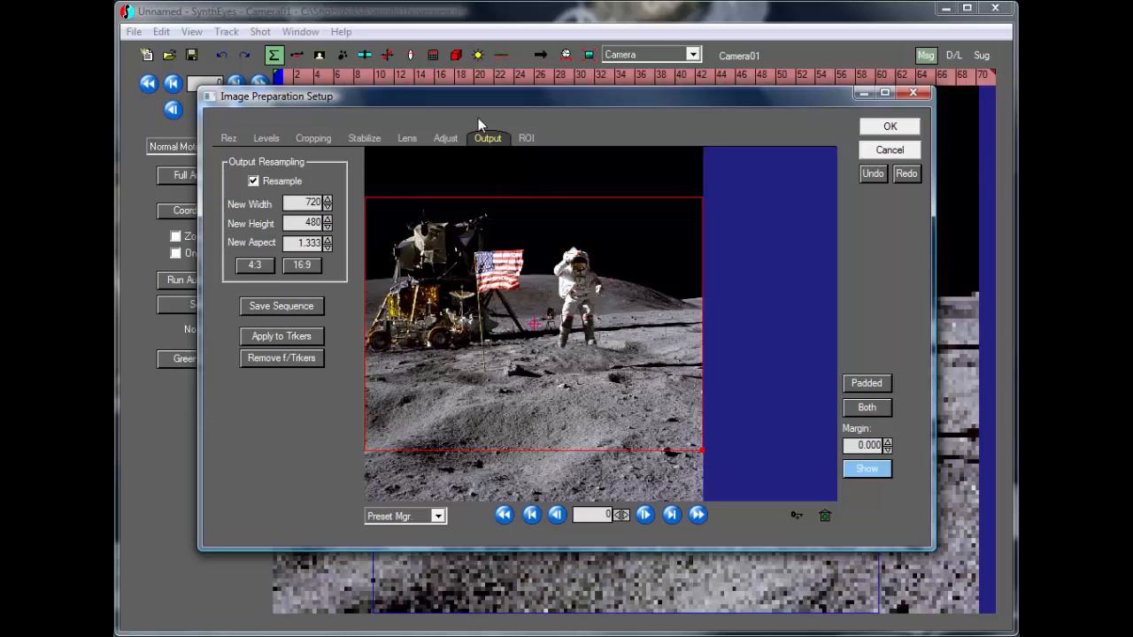
mouse_move(447, 146)
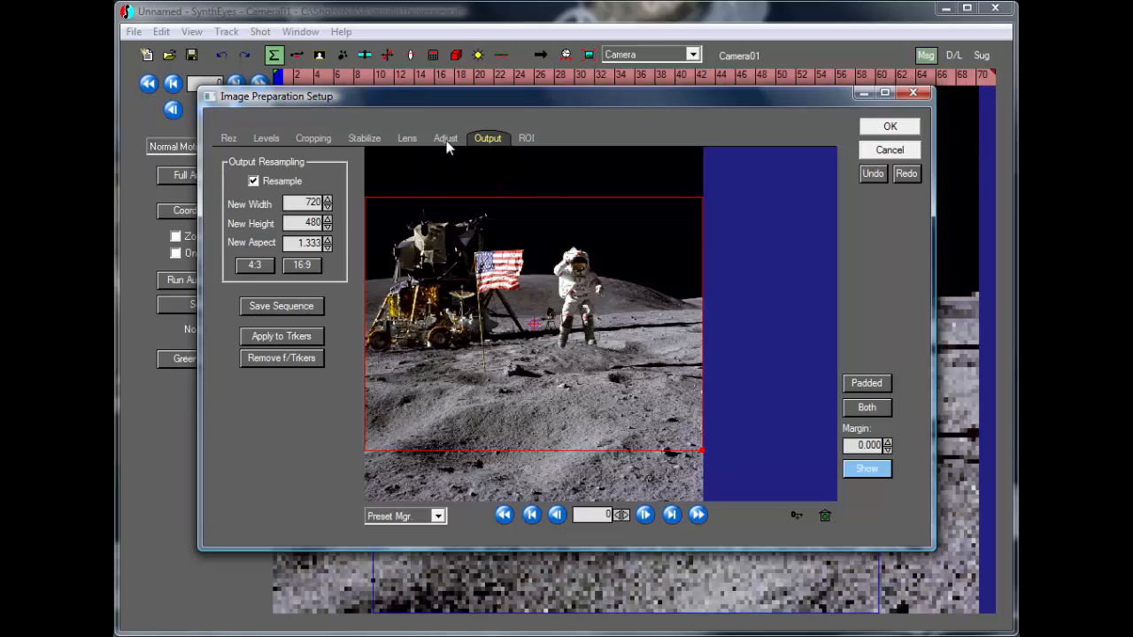
Key frame 0 with Delta Zoom 1.357, Delta U -0.107 and Delta V -0.089.
click(445, 138)
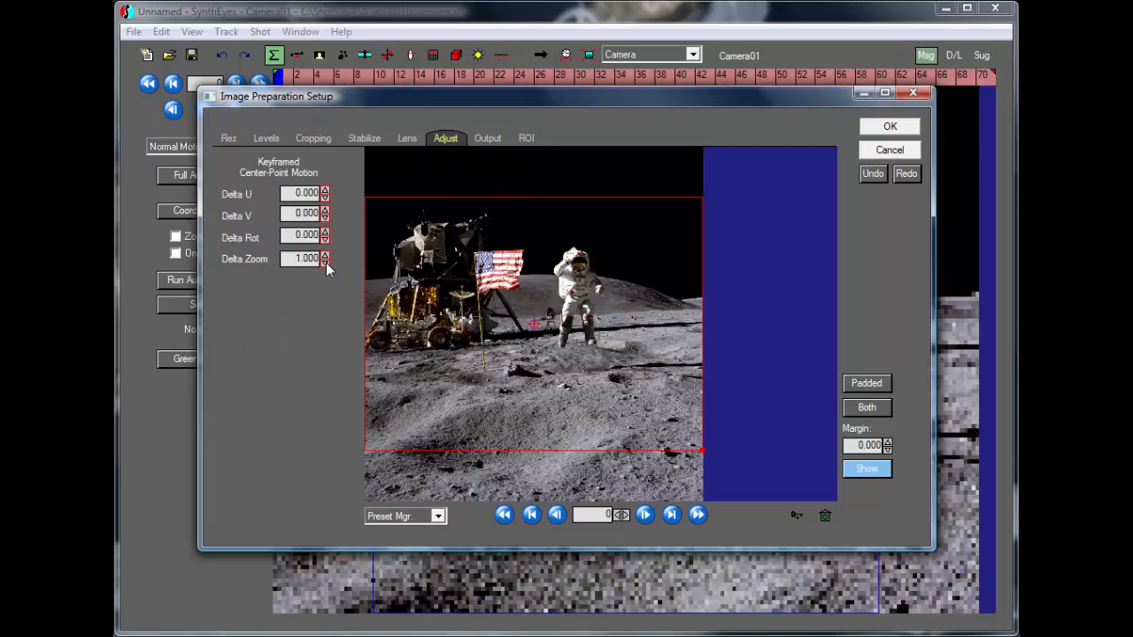
click(325, 255)
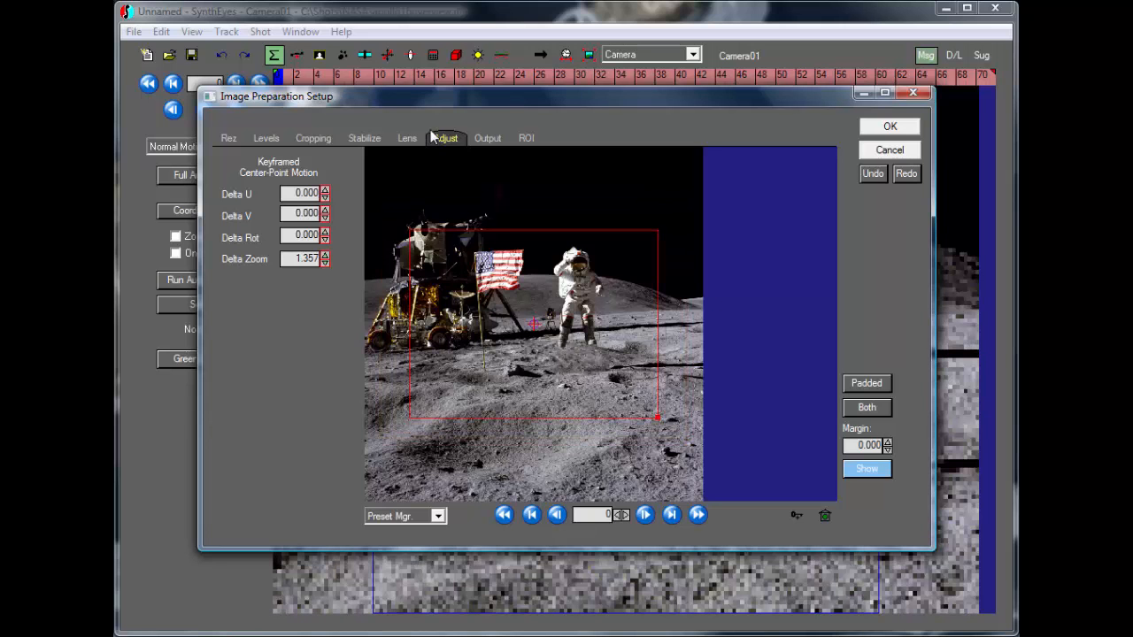
click(446, 137)
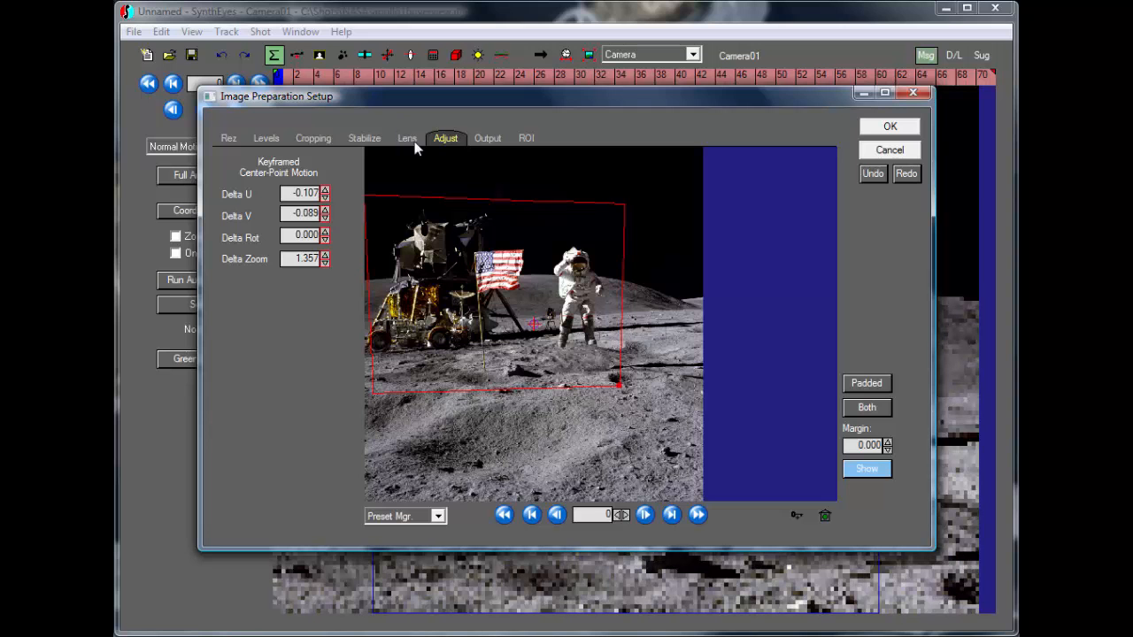
click(406, 138)
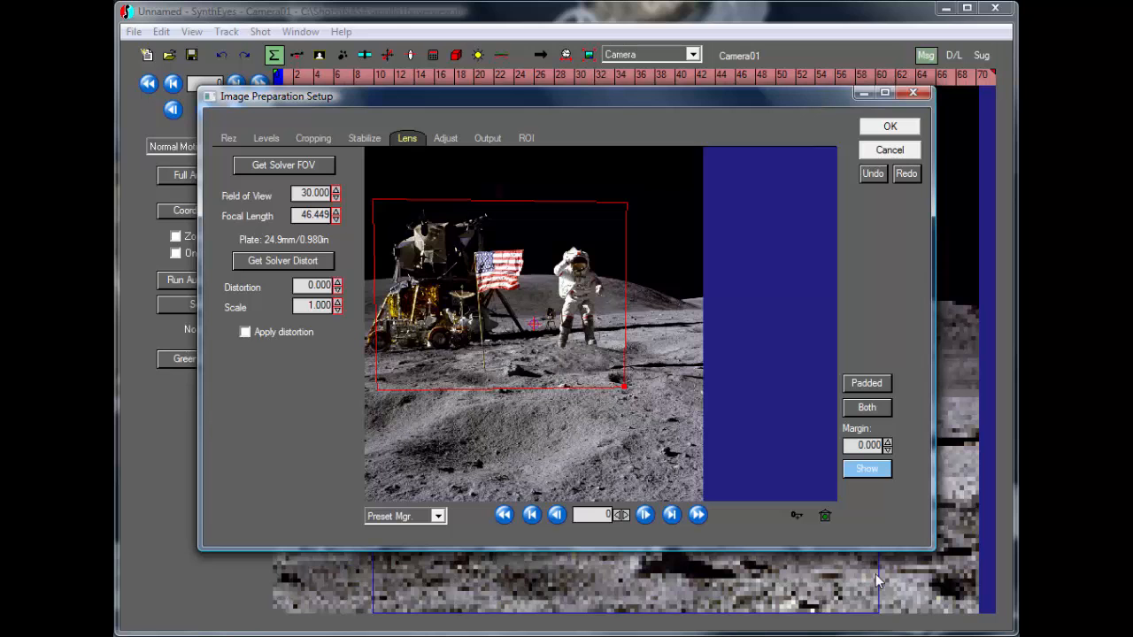
click(697, 515)
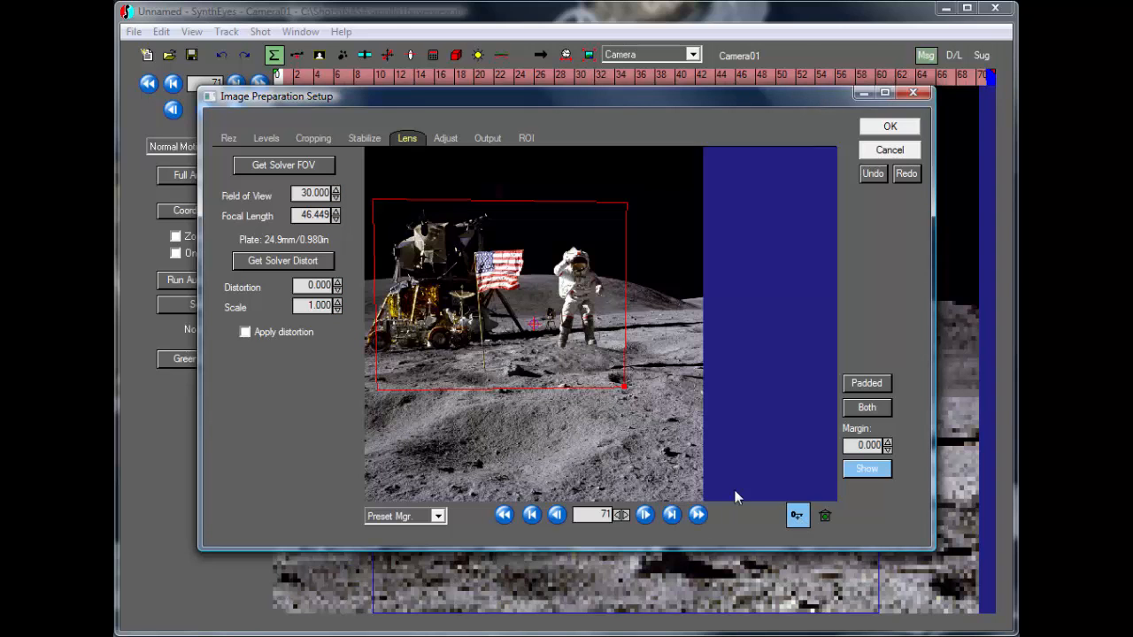
mouse_move(465, 125)
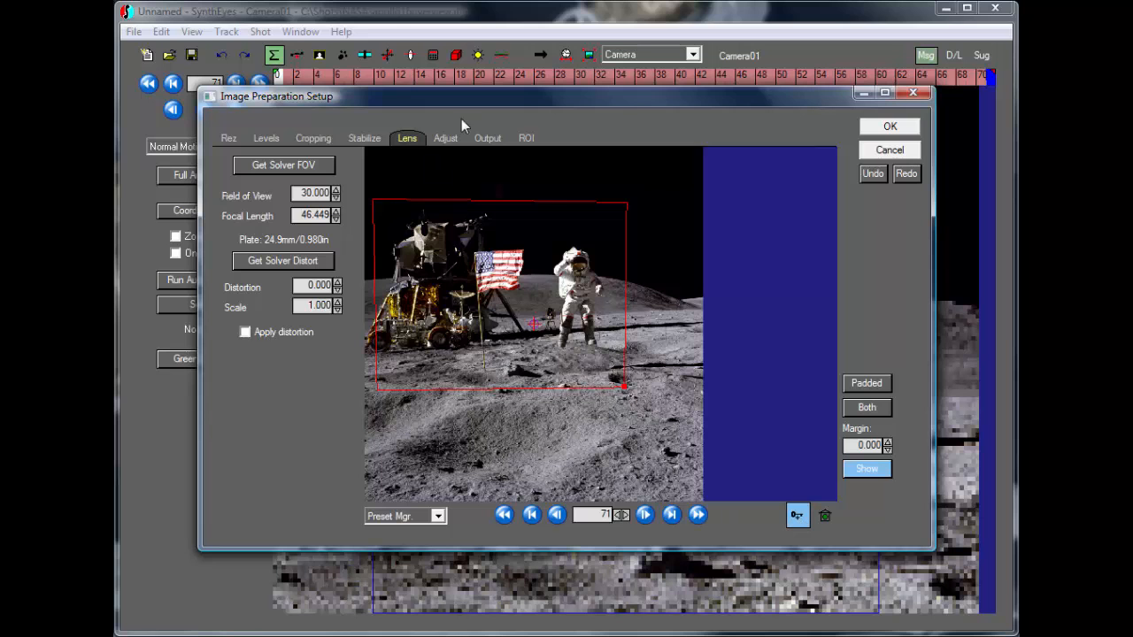
On frame 71, key Delta Zoom 1.8 with Delta U 0.022 and Delta V -0.080.
click(445, 137)
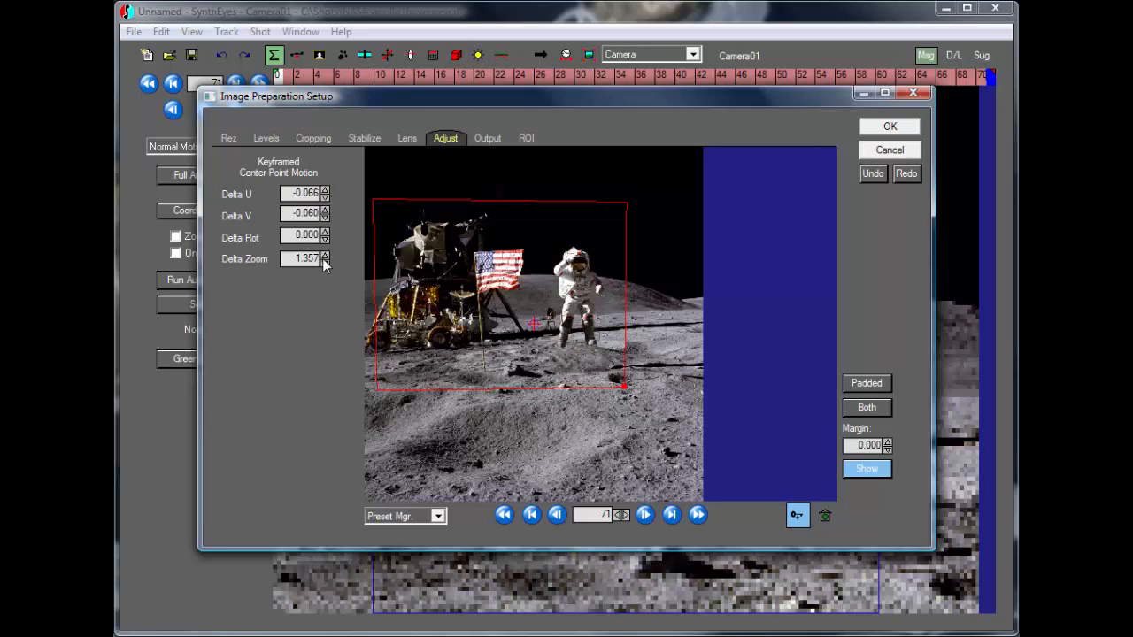
click(325, 255)
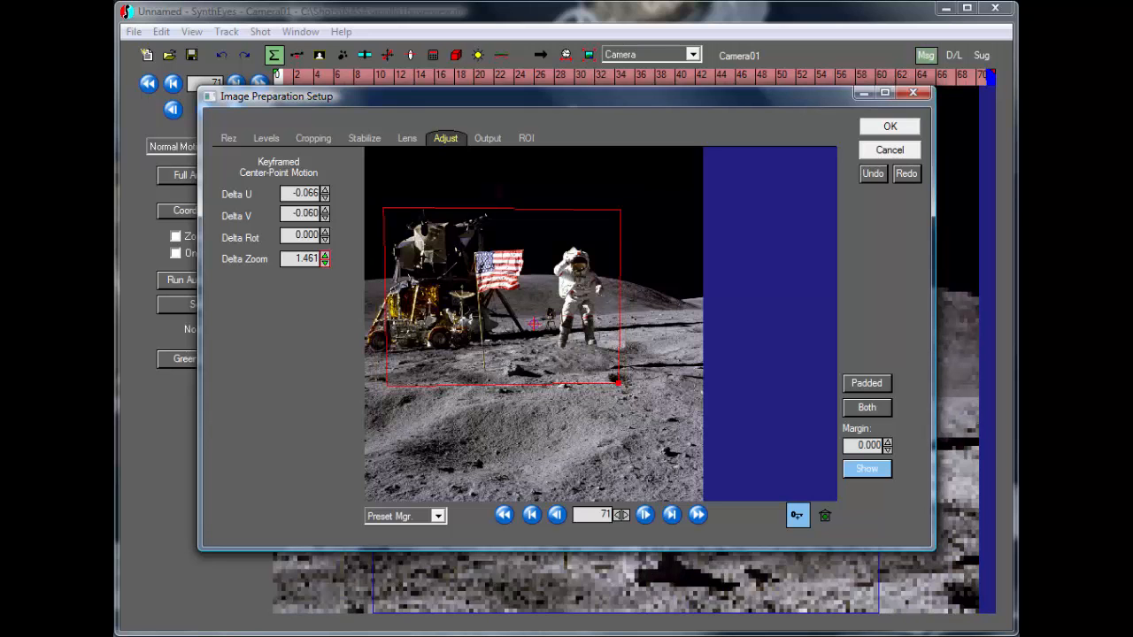
click(323, 255)
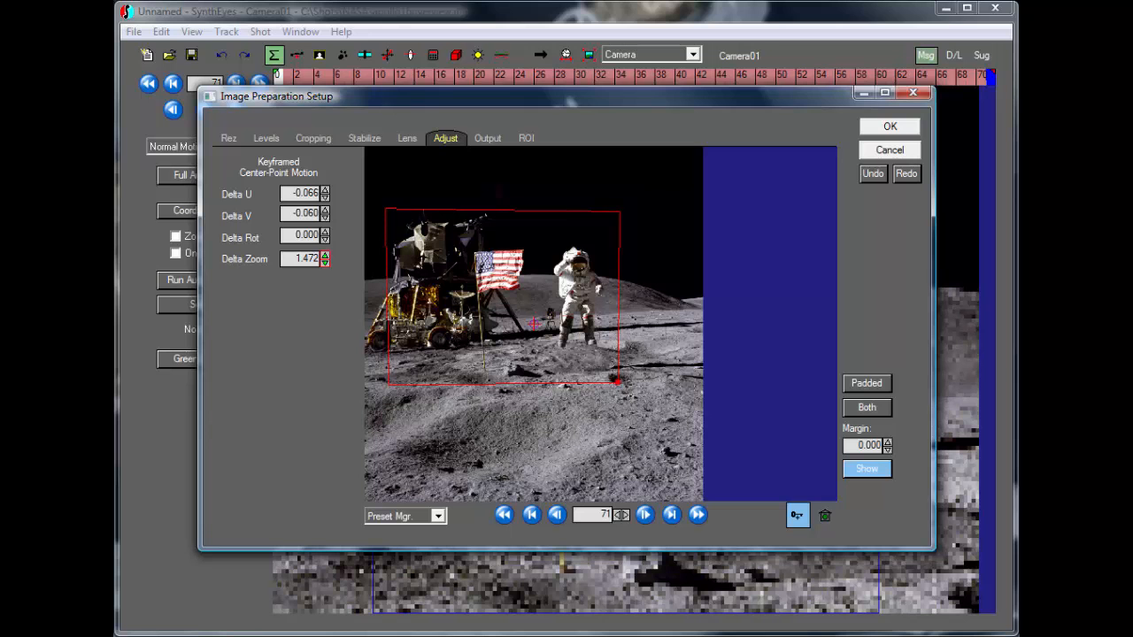
click(324, 255)
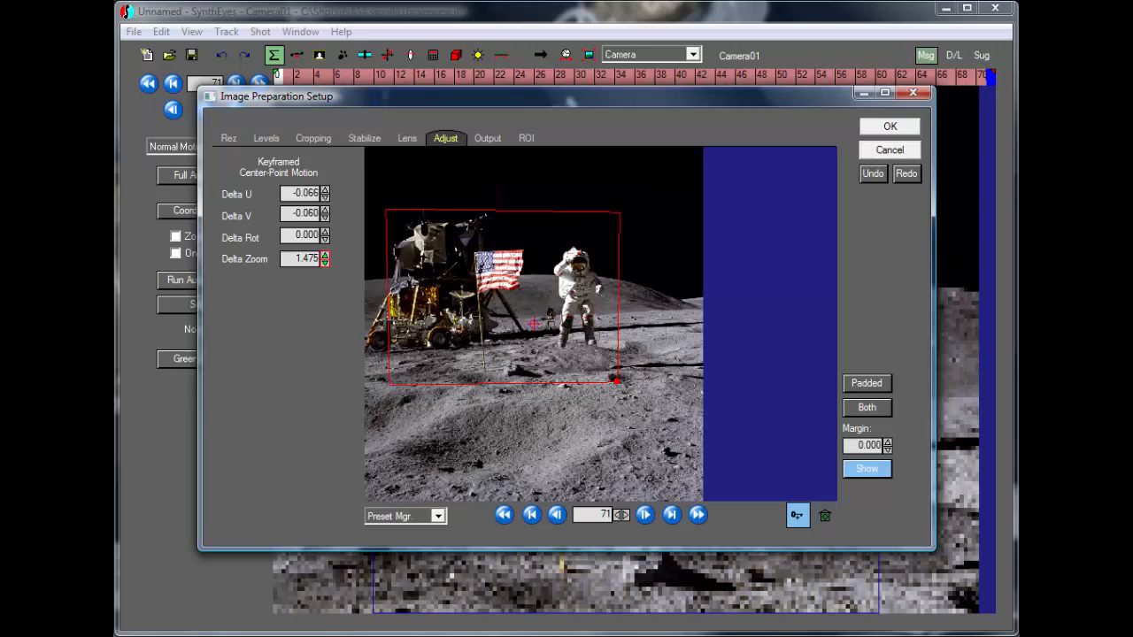
mouse_move(655, 372)
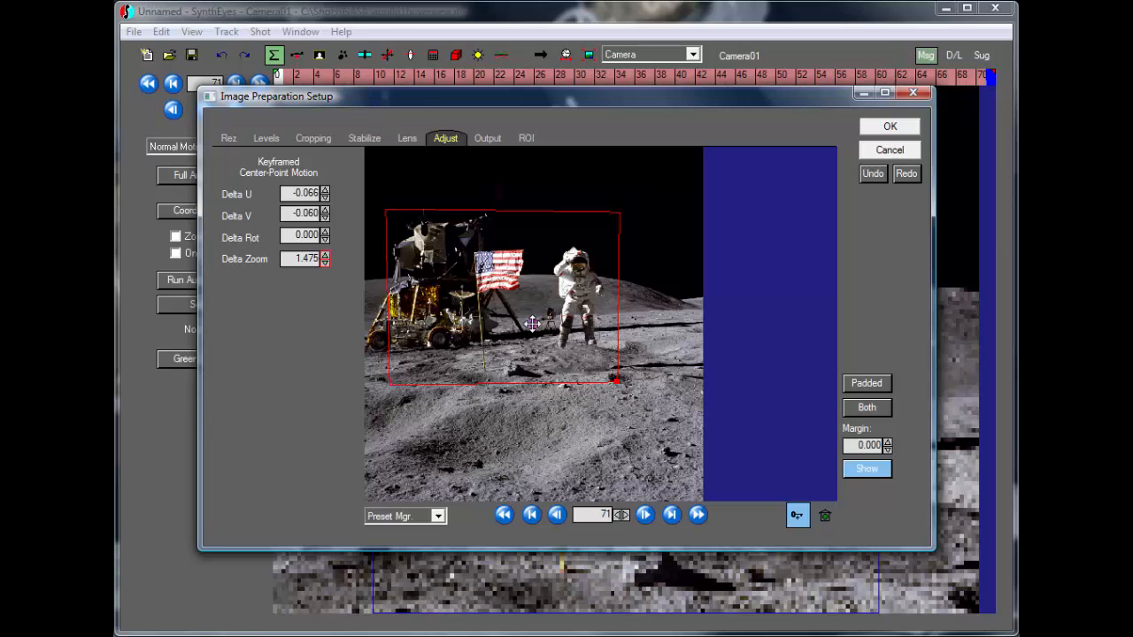
triple_click(304, 259)
text(1.800)
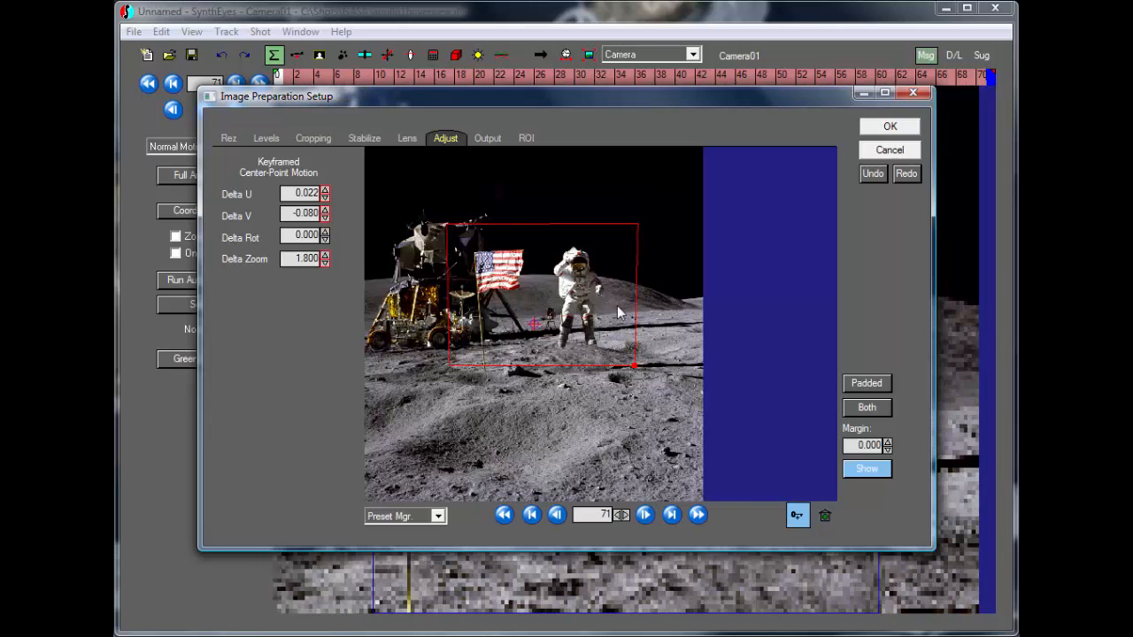
mouse_move(566, 345)
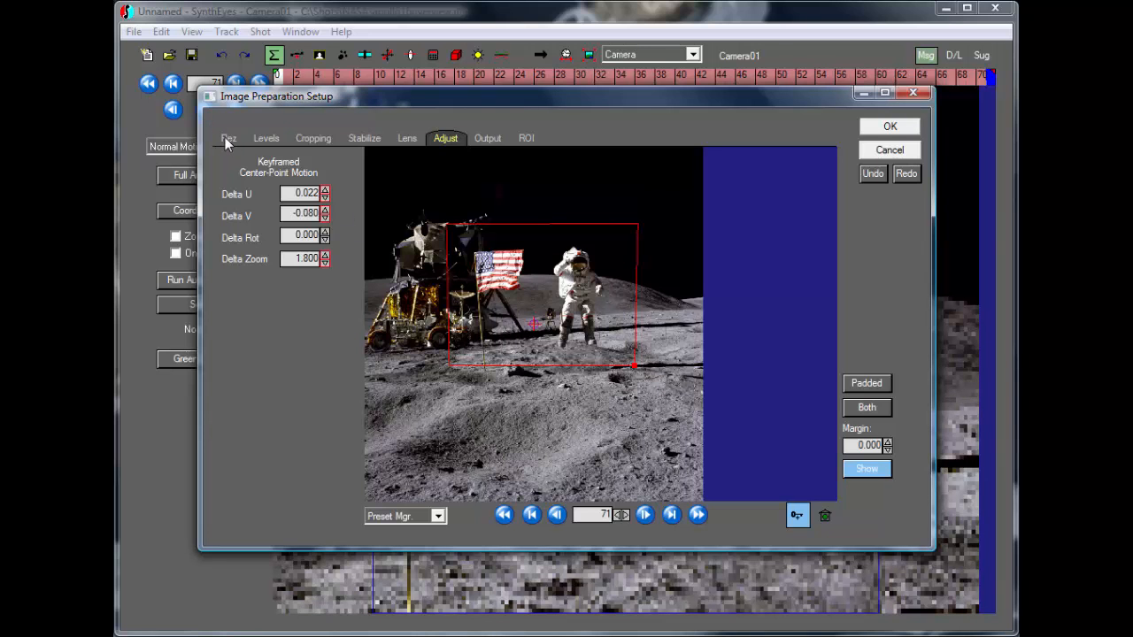
Turn off downsampling, accept the cache flush, and set blur to 1.5.
click(228, 139)
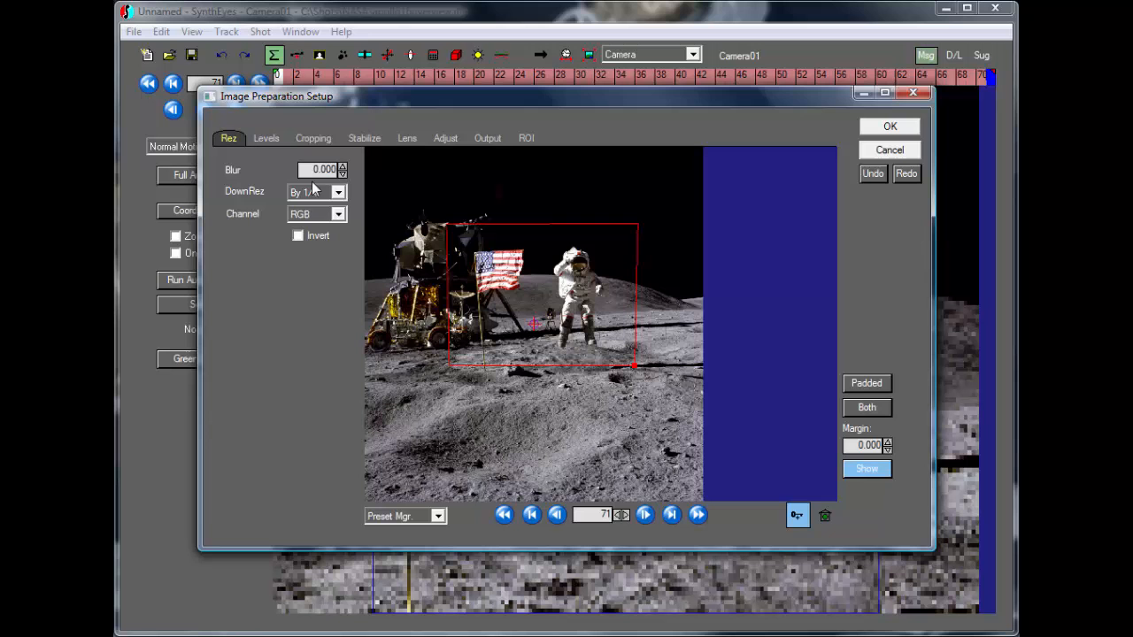
click(338, 192)
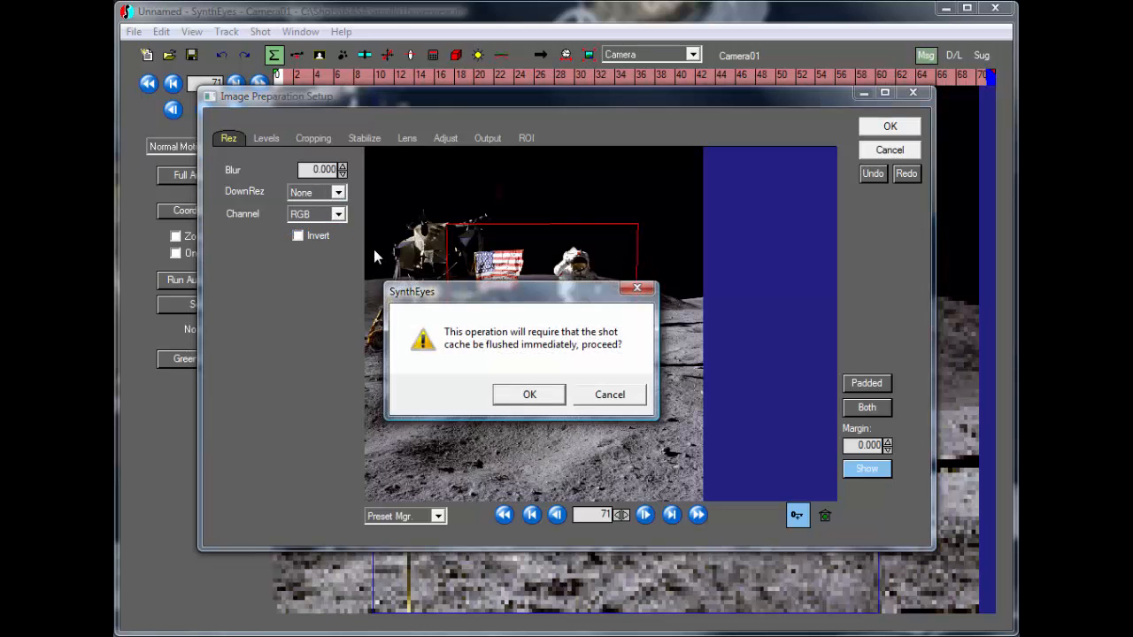
click(529, 394)
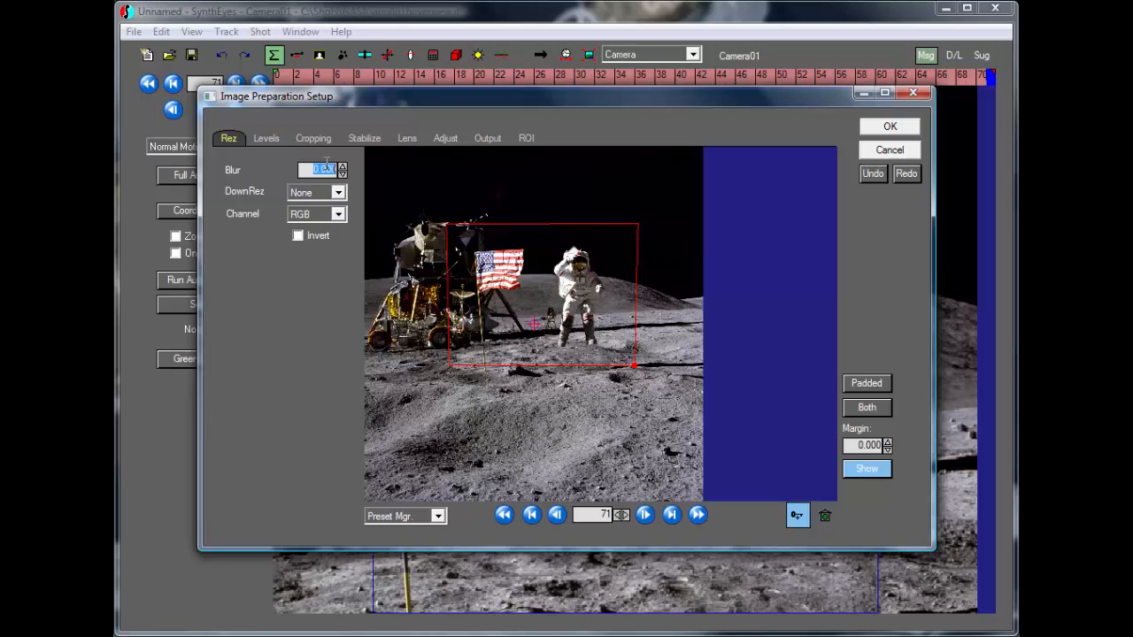
text(1.5)
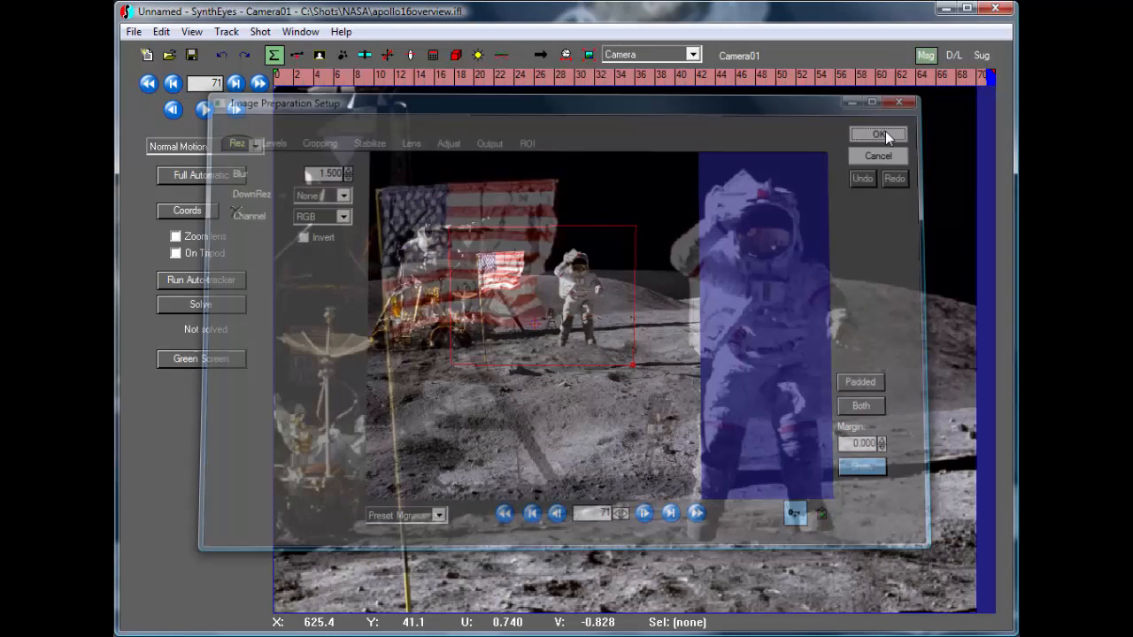
Play and stop the shot to check the push-in, then jump to frame 67.
click(877, 134)
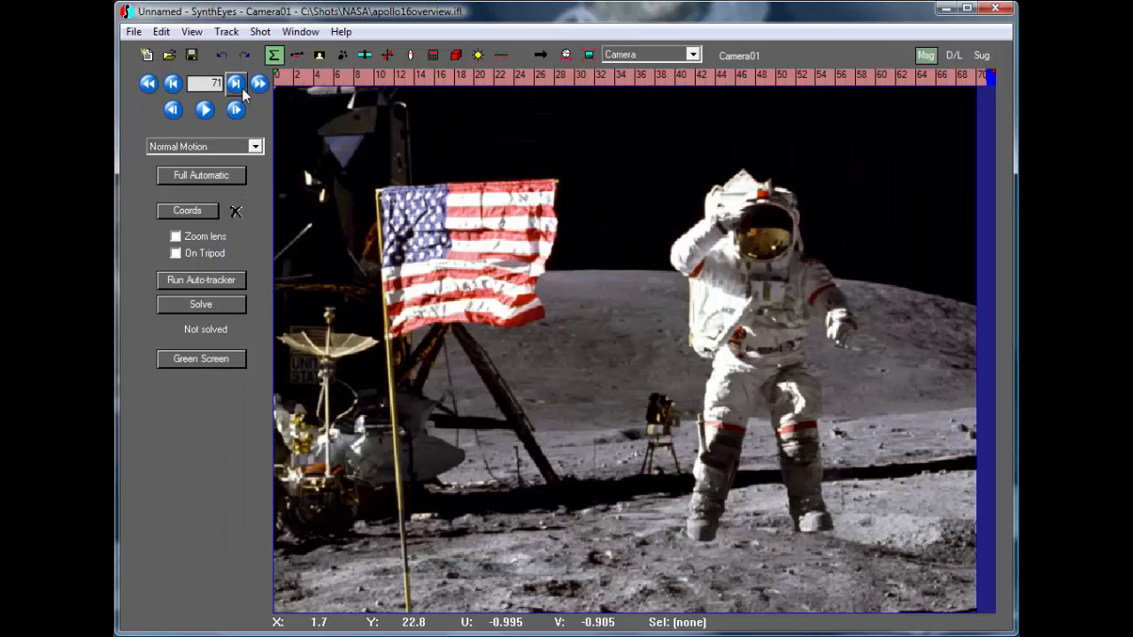
click(236, 83)
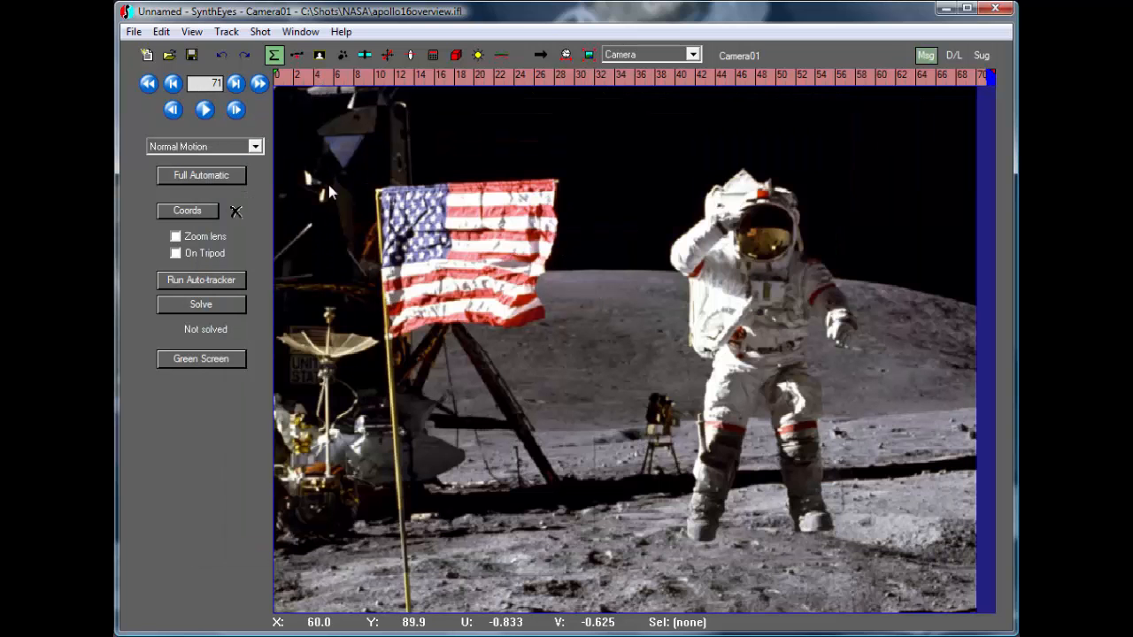
mouse_move(433, 206)
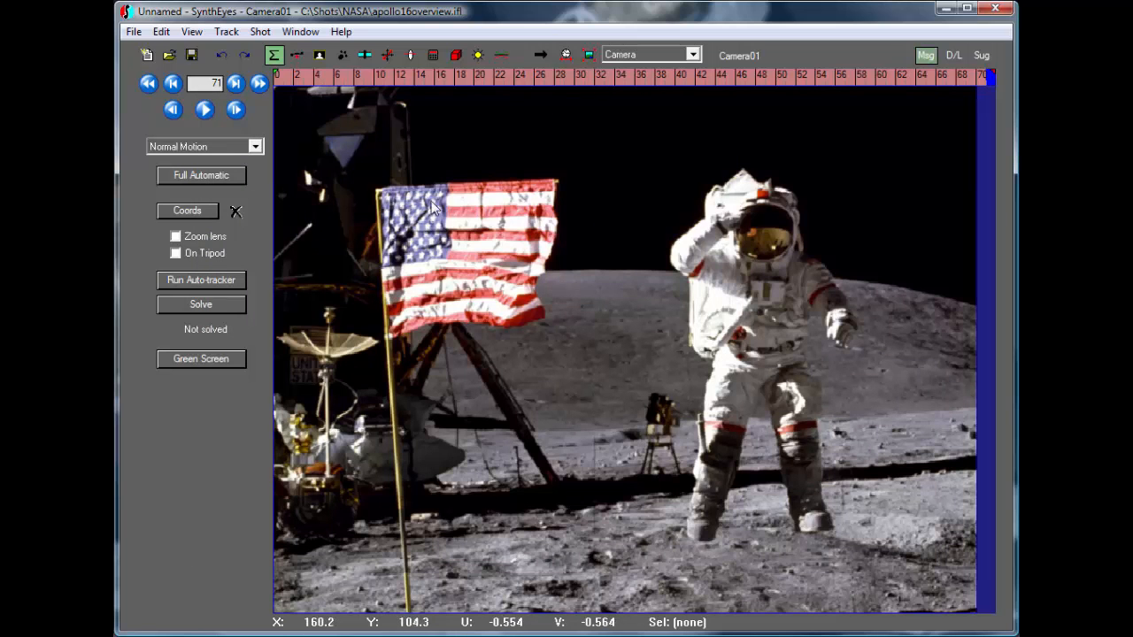
mouse_move(272, 135)
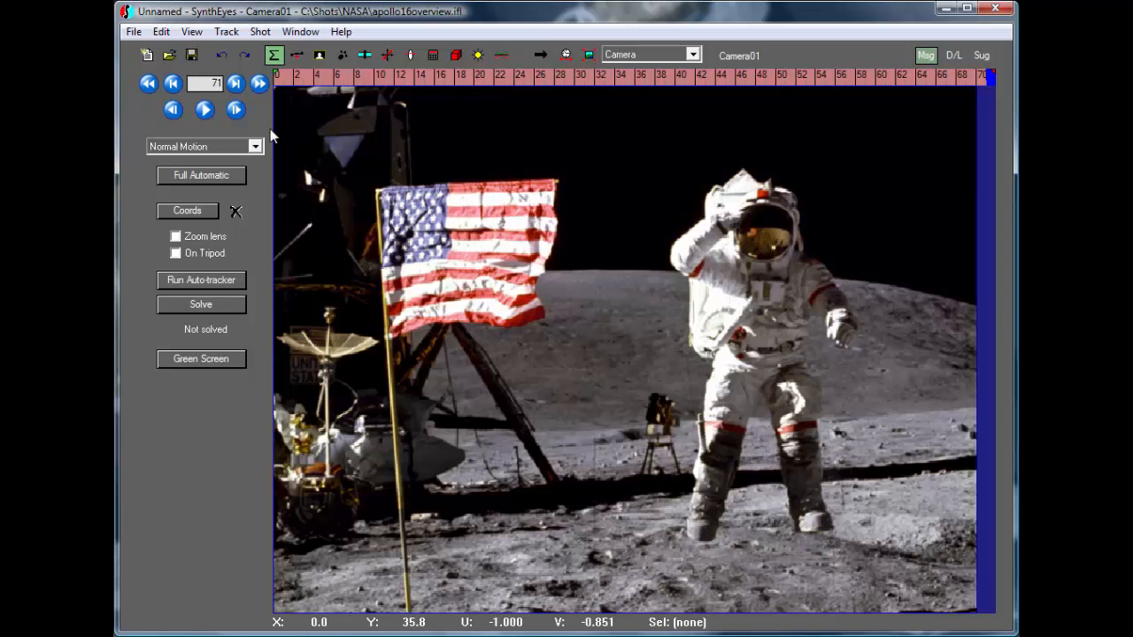
click(204, 108)
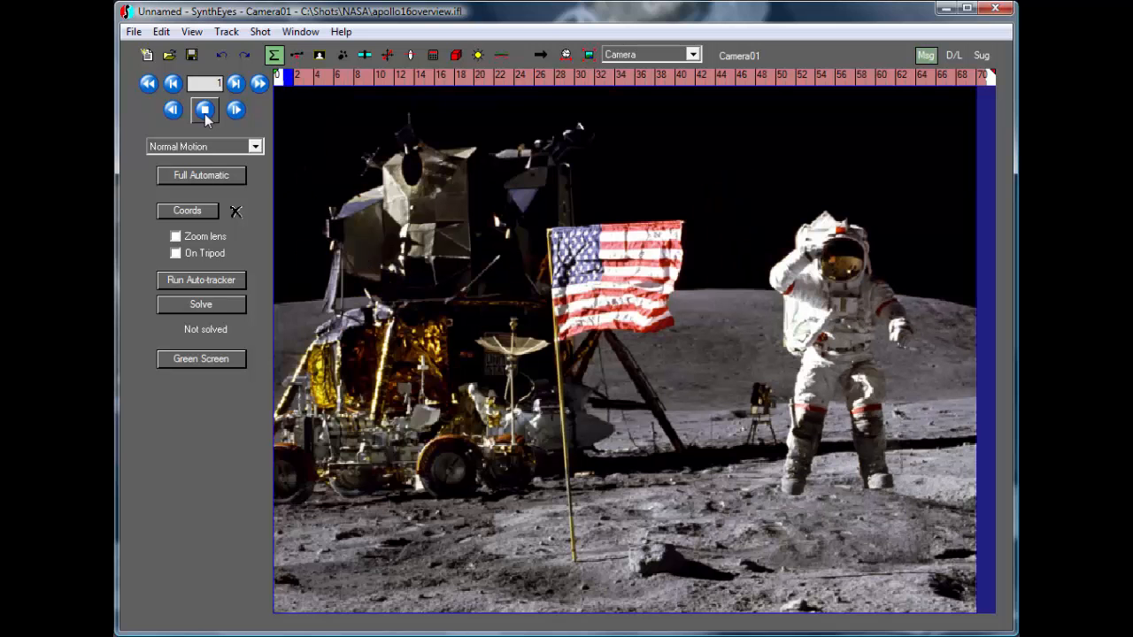
click(203, 110)
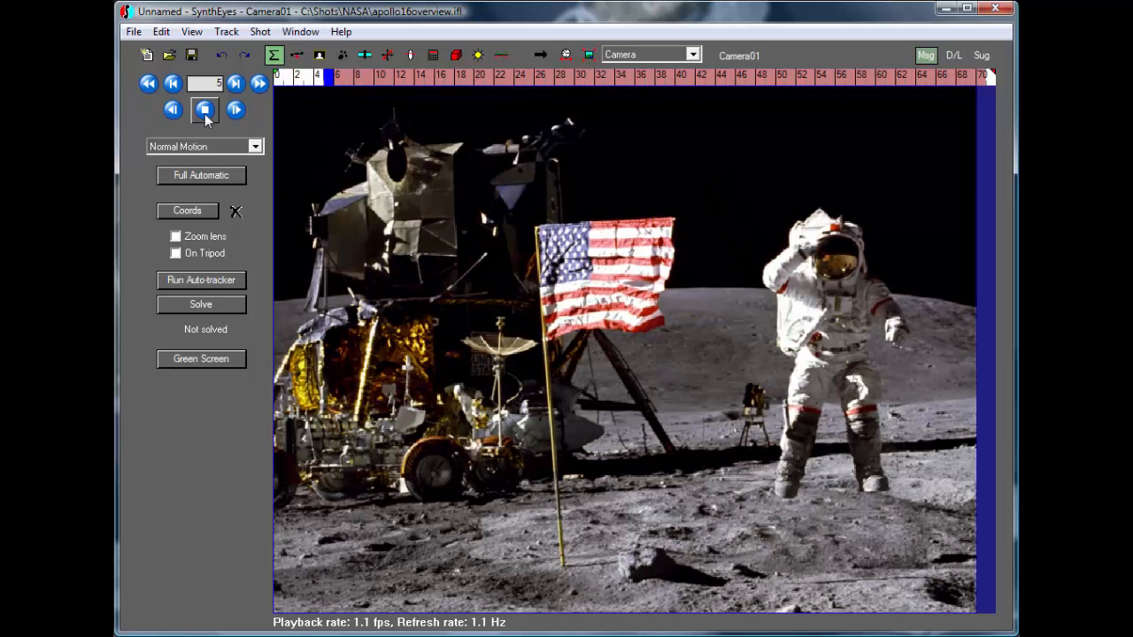
click(203, 110)
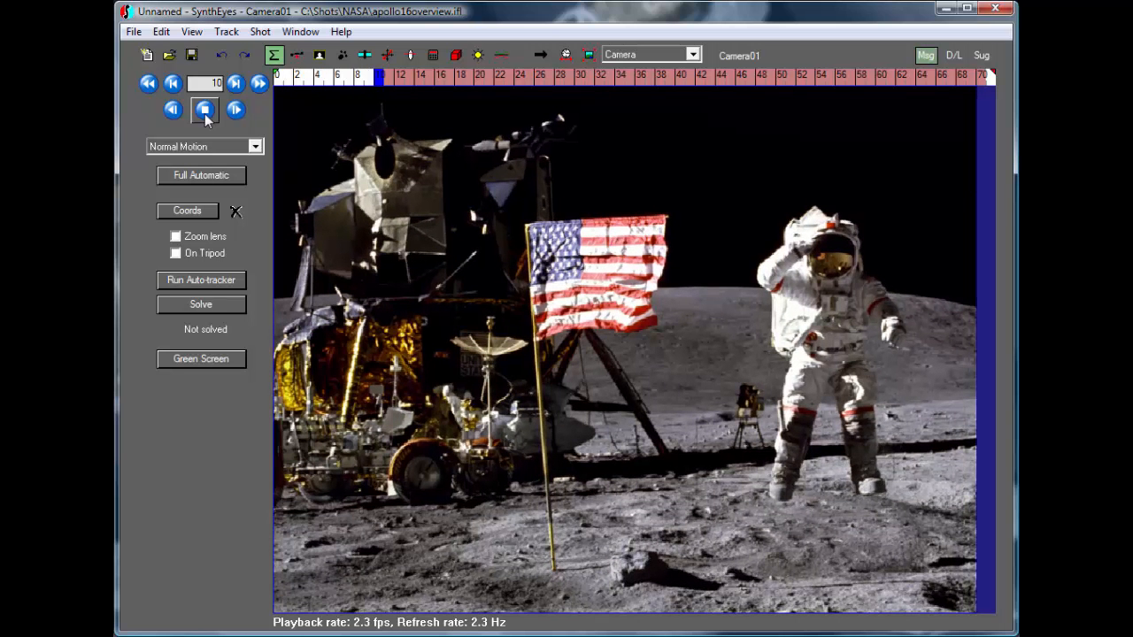
click(235, 109)
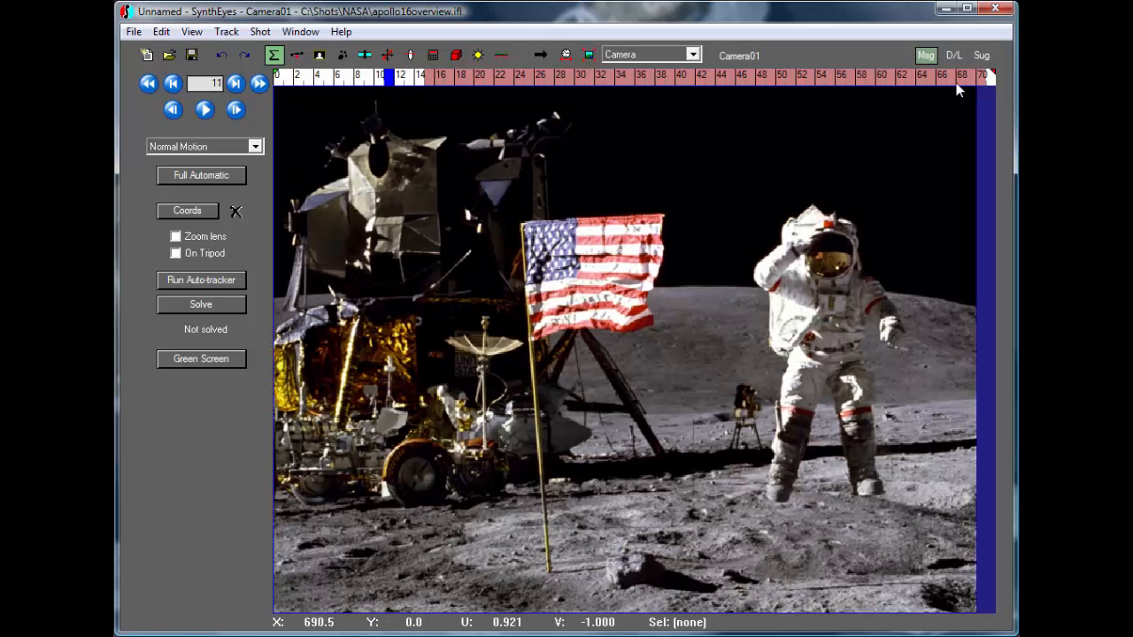
click(952, 76)
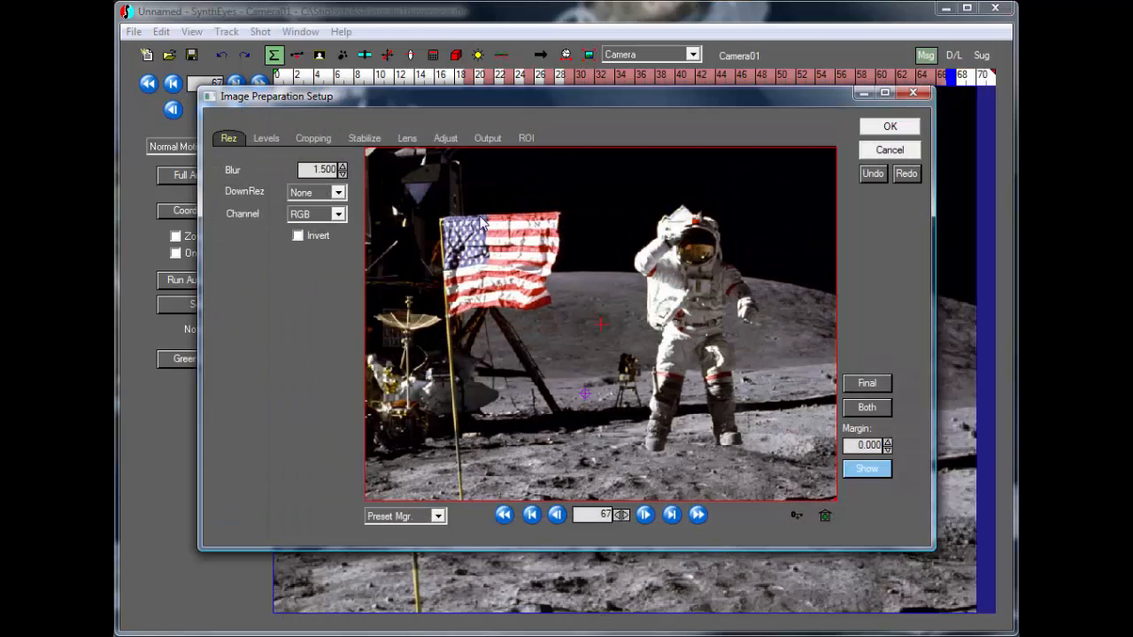
Set the processed sequence output to nasa.mov in the Previews folder with RGB.
click(486, 138)
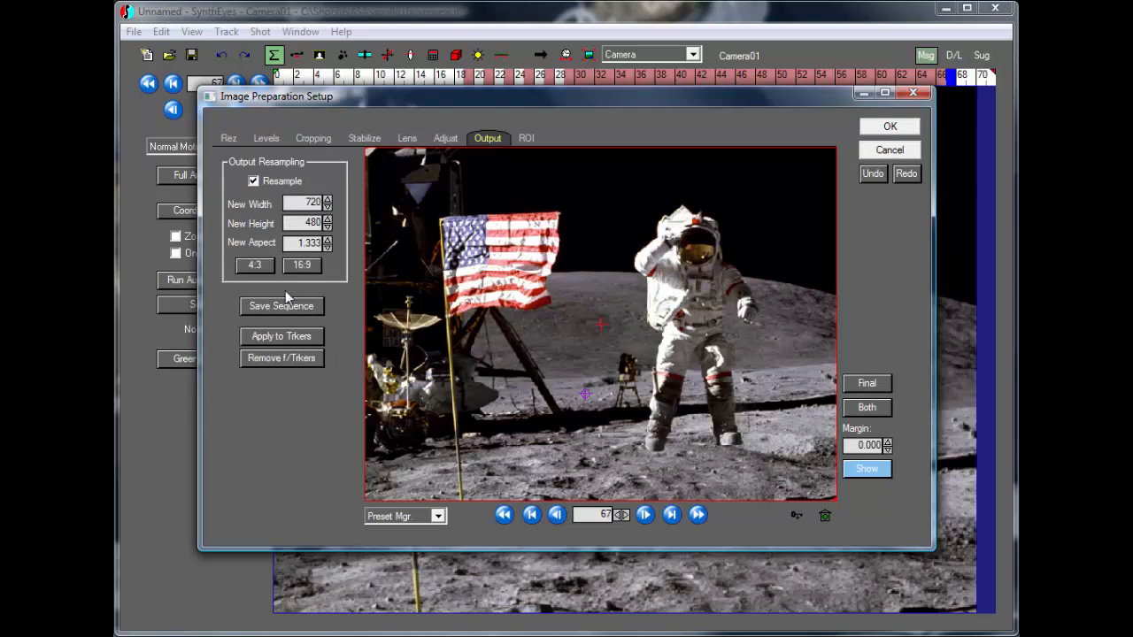
click(281, 305)
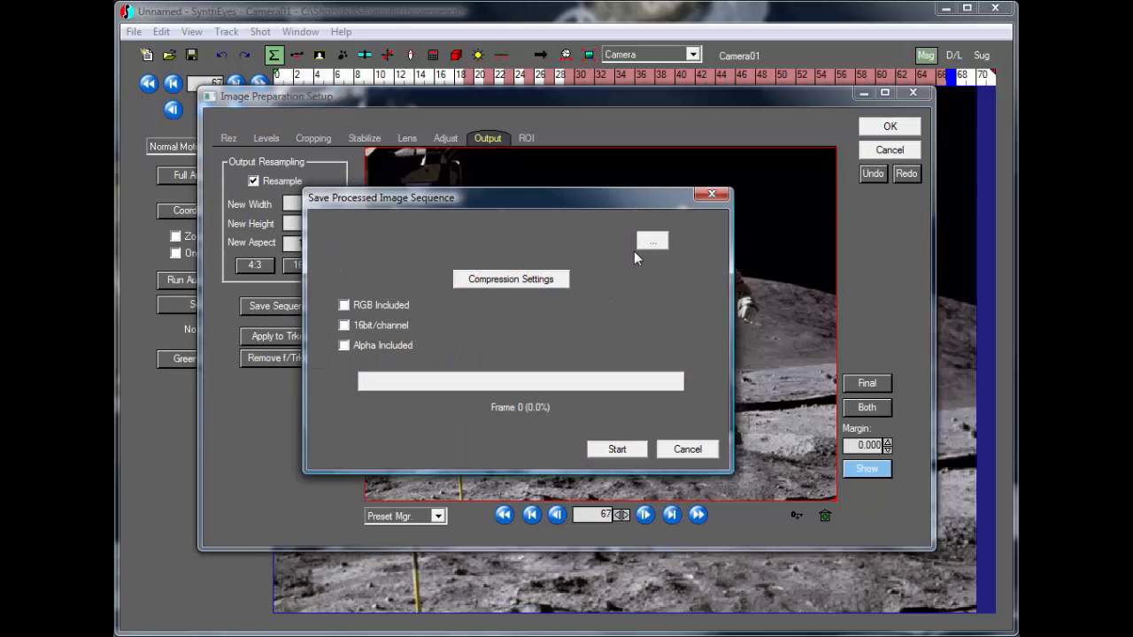
click(653, 241)
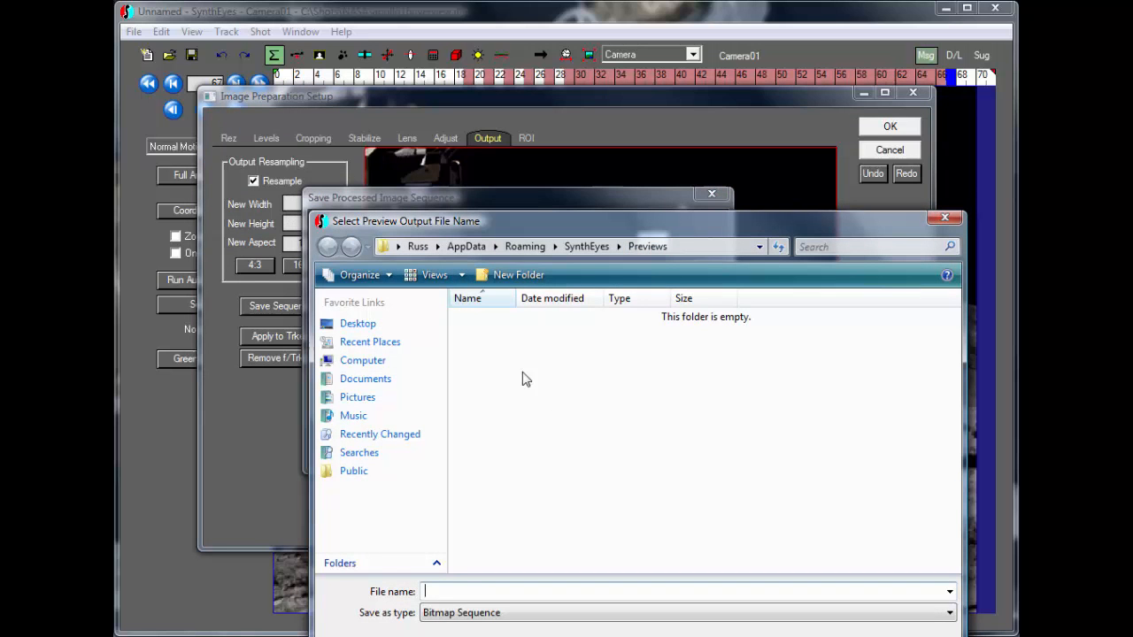
click(948, 613)
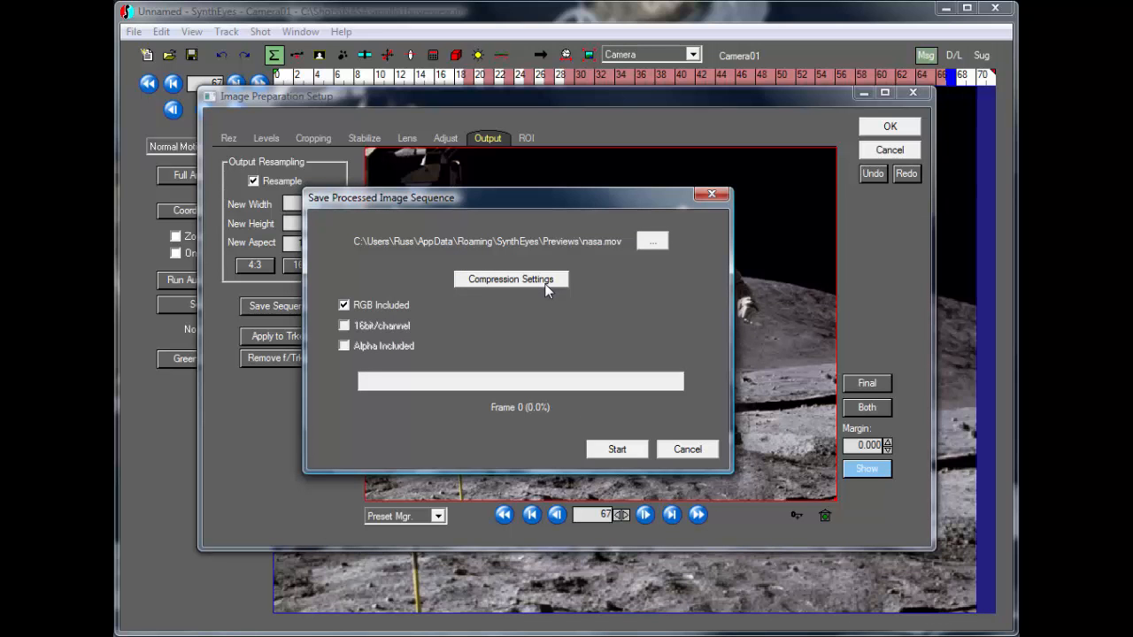
Render nasa.mov using Sorenson Video 3 at 29.97 fps with no data-rate limit.
click(510, 279)
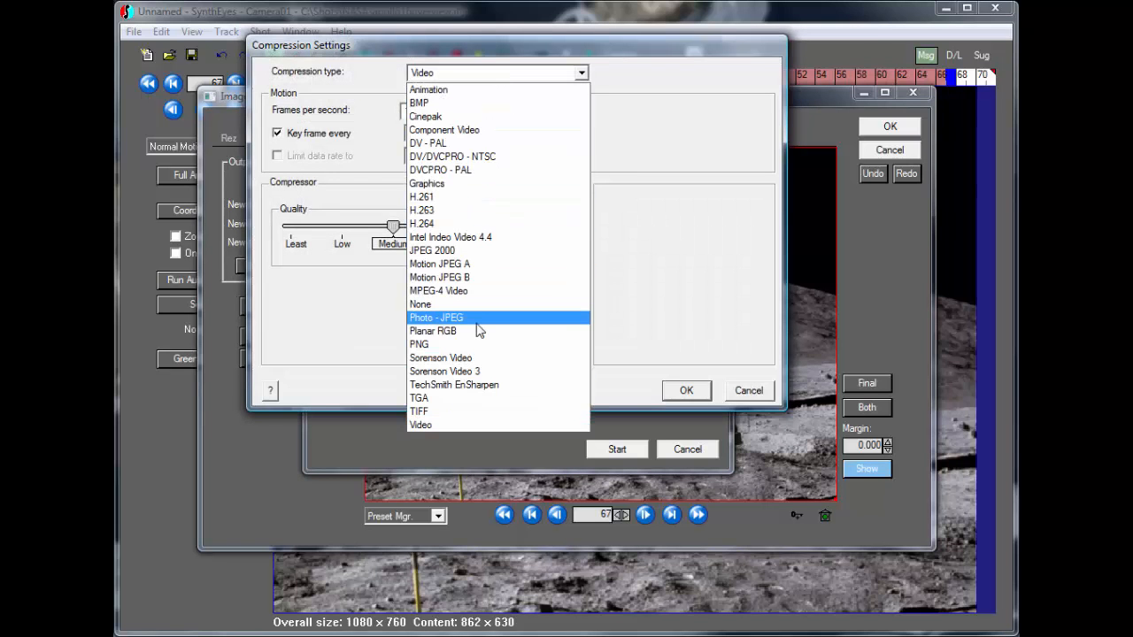
click(445, 371)
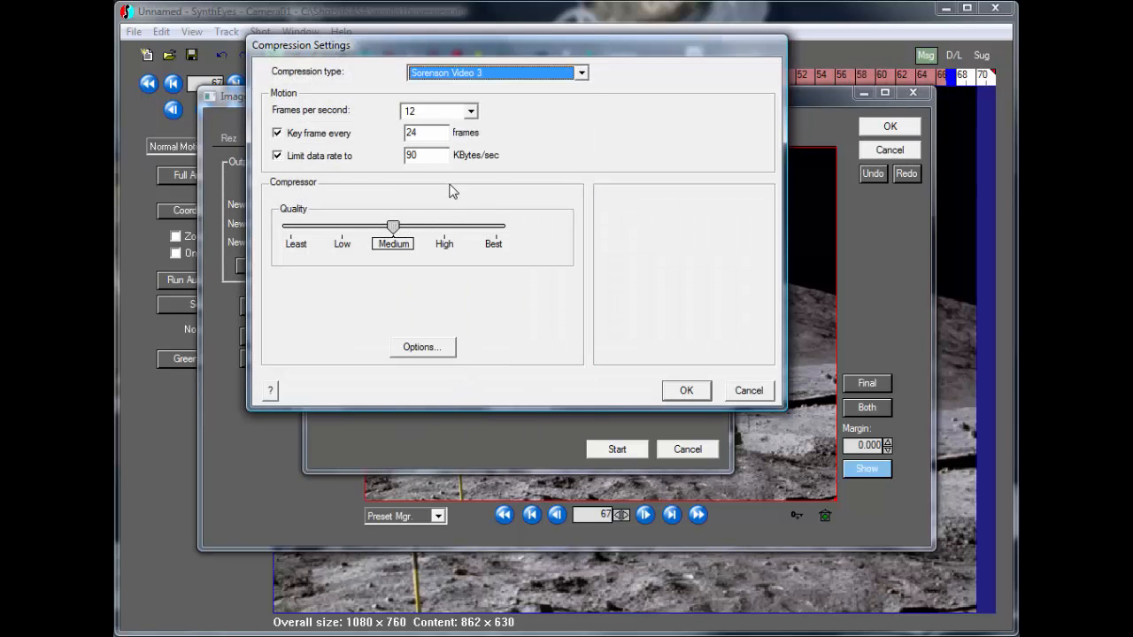
click(470, 110)
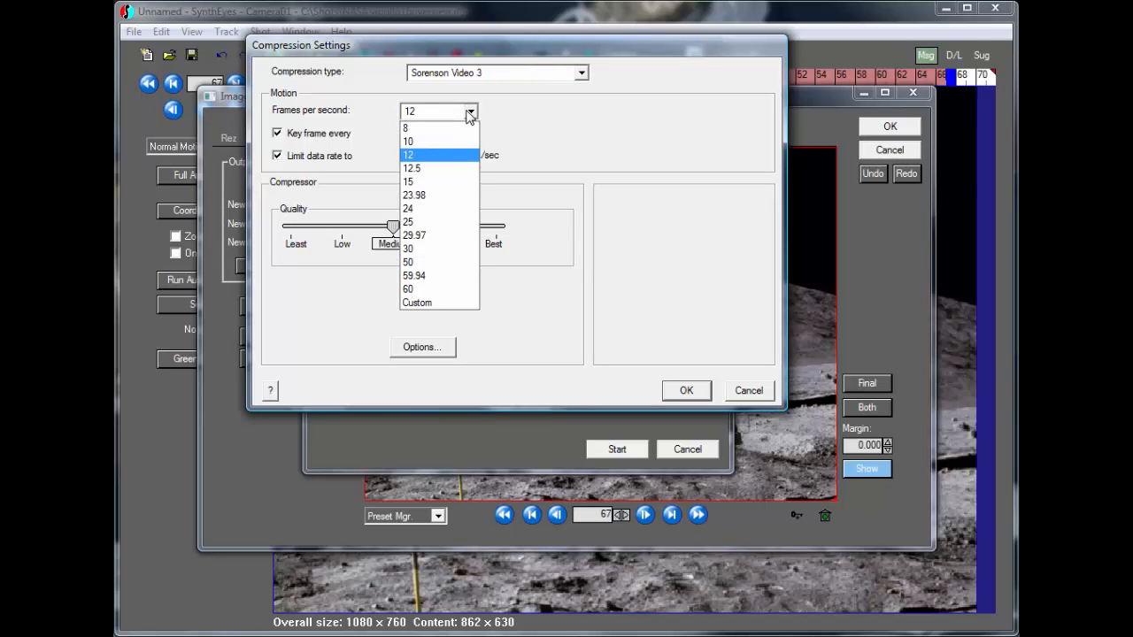
click(413, 235)
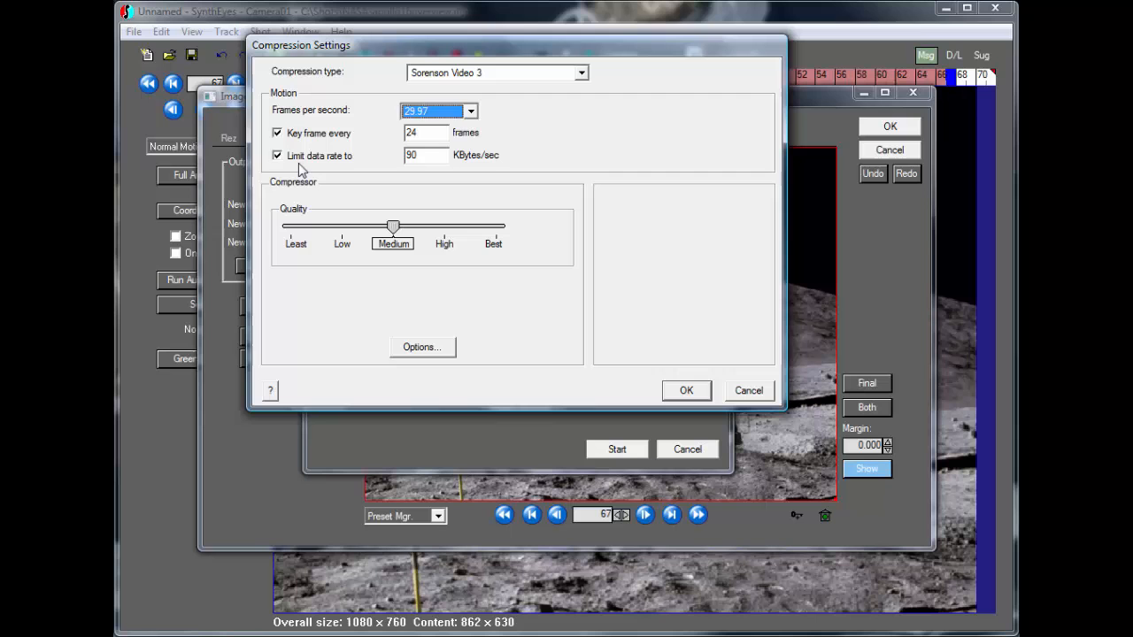
click(277, 156)
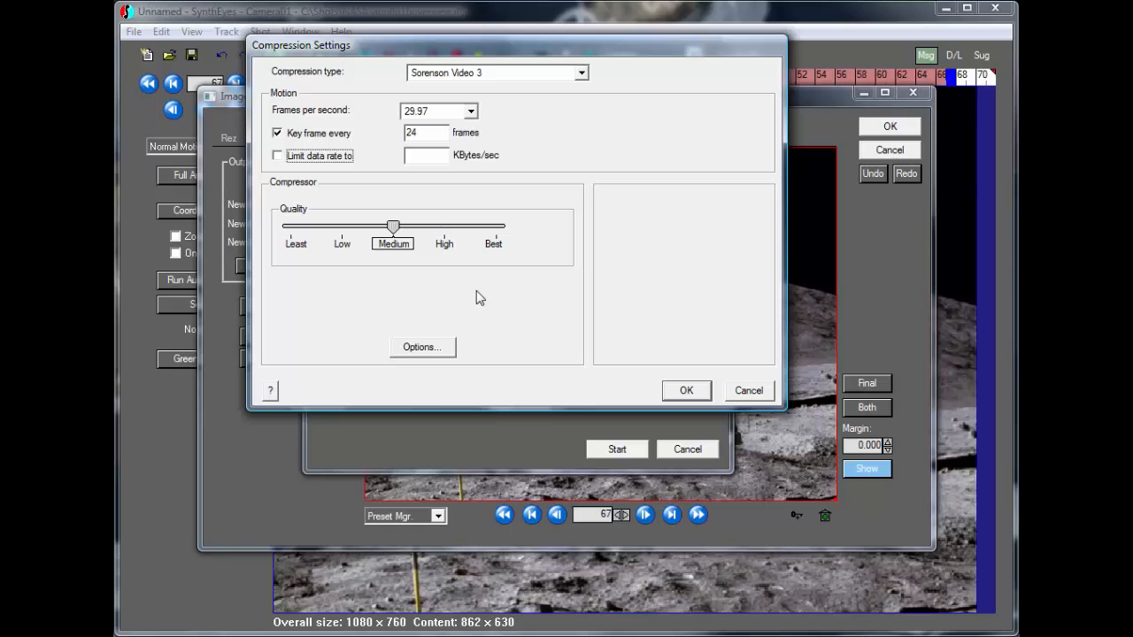
click(686, 391)
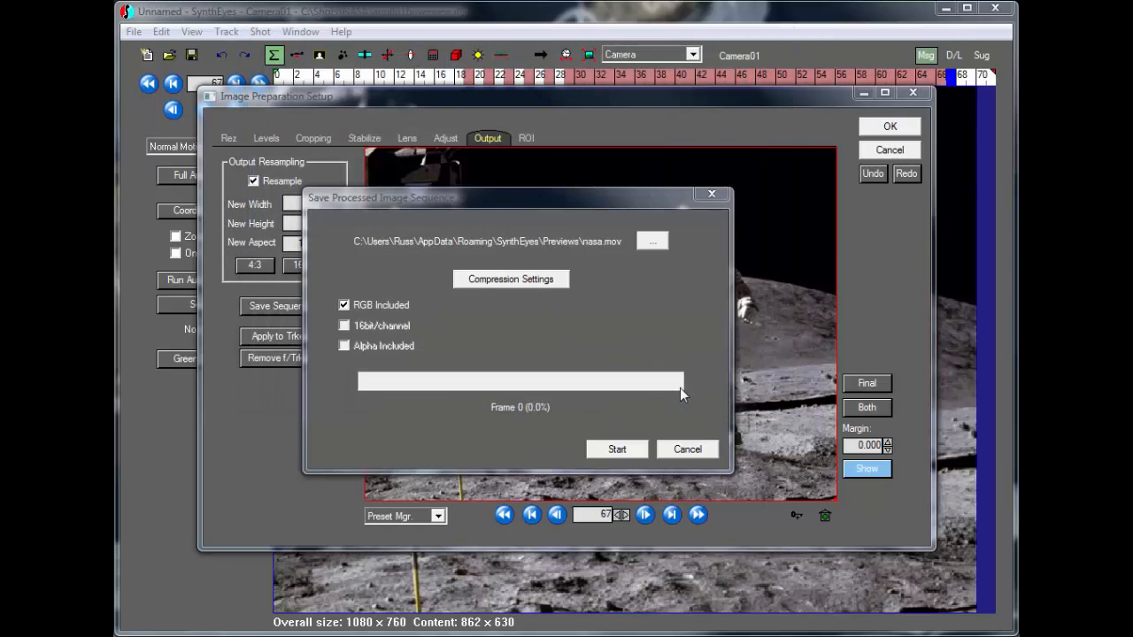
click(617, 449)
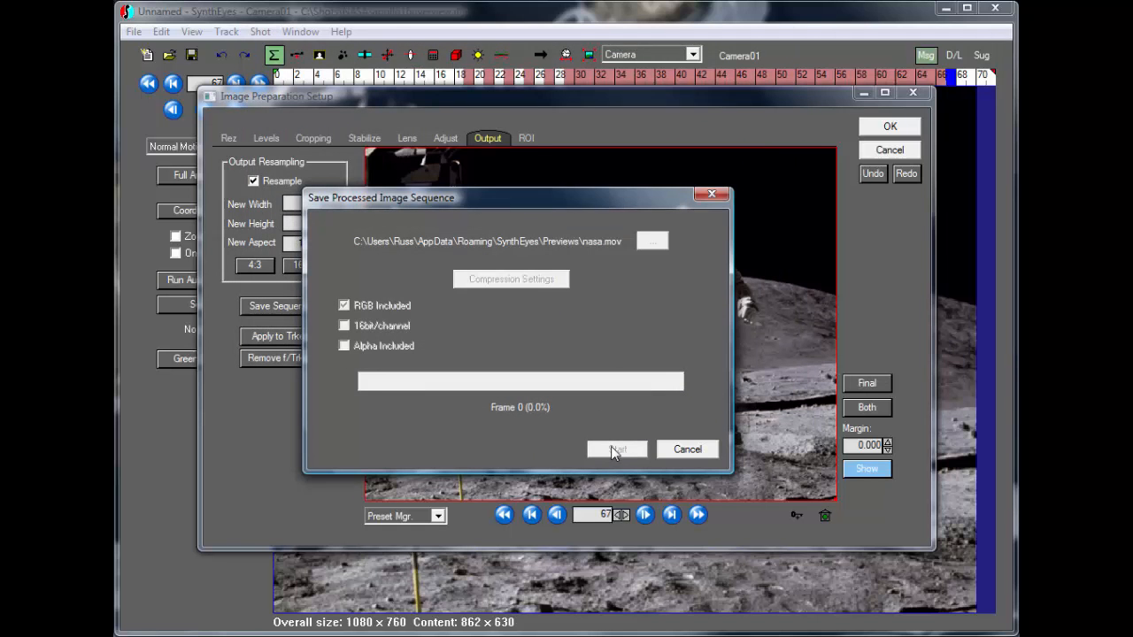
click(617, 449)
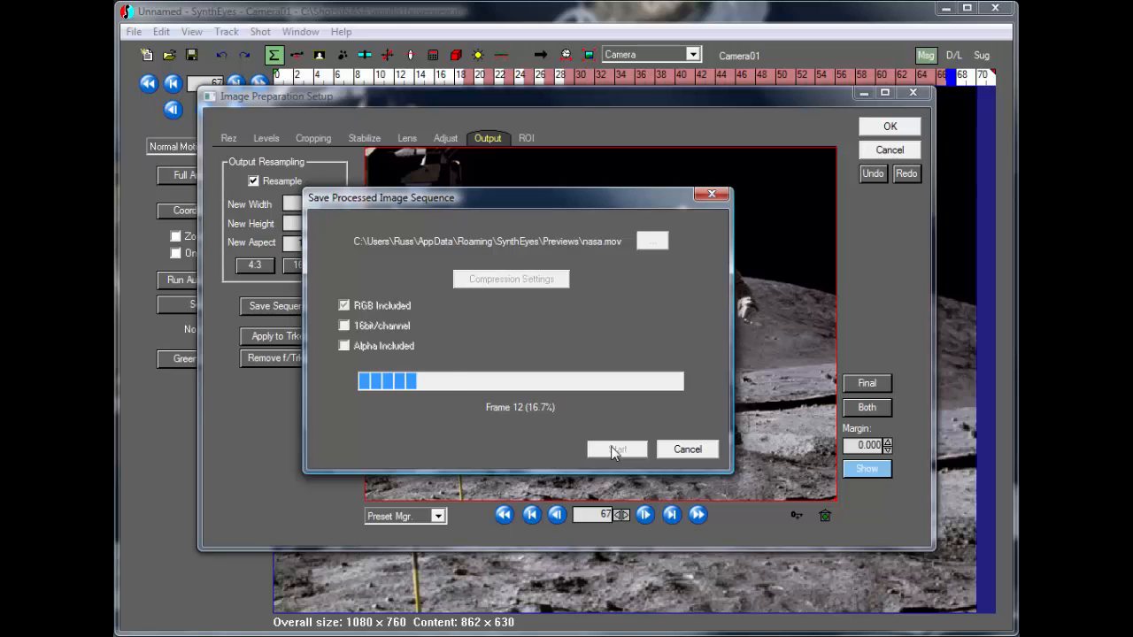